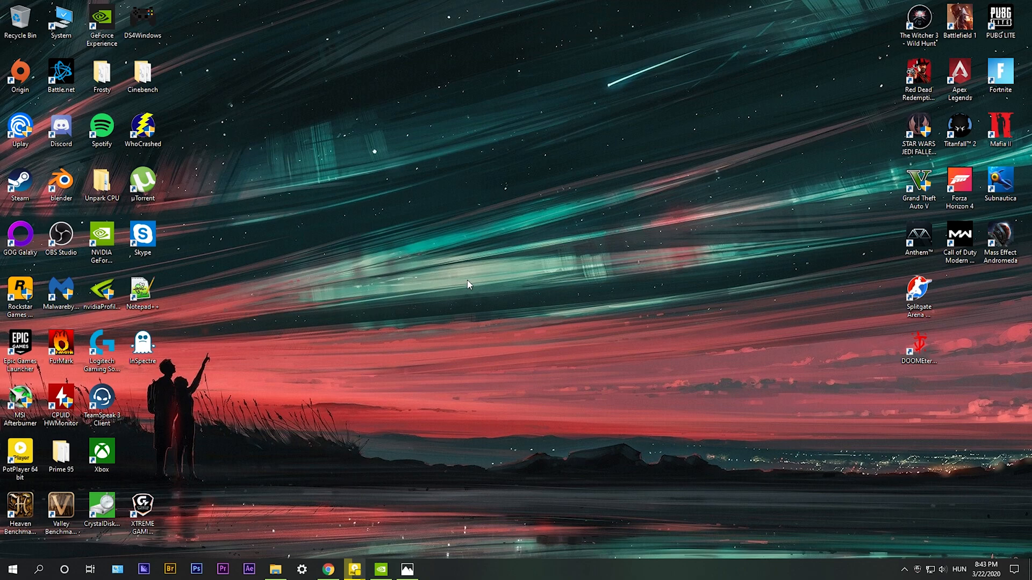
{"action": "mouse_move", "coordinate": [498, 255]}
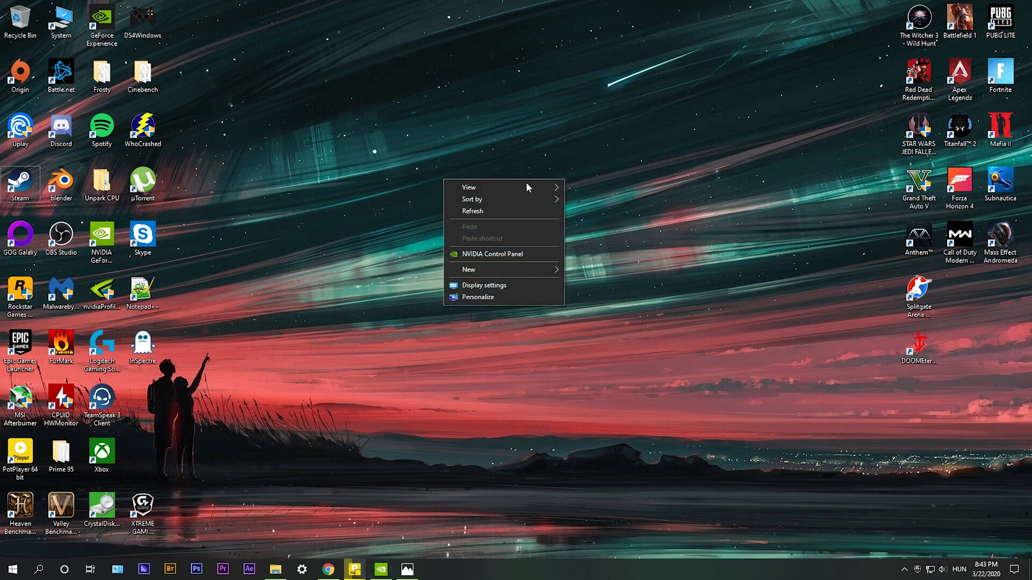
Step: Bring up the desktop context menu to reach NVIDIA Control Panel
{"action": "left_click", "coordinate": [481, 256]}
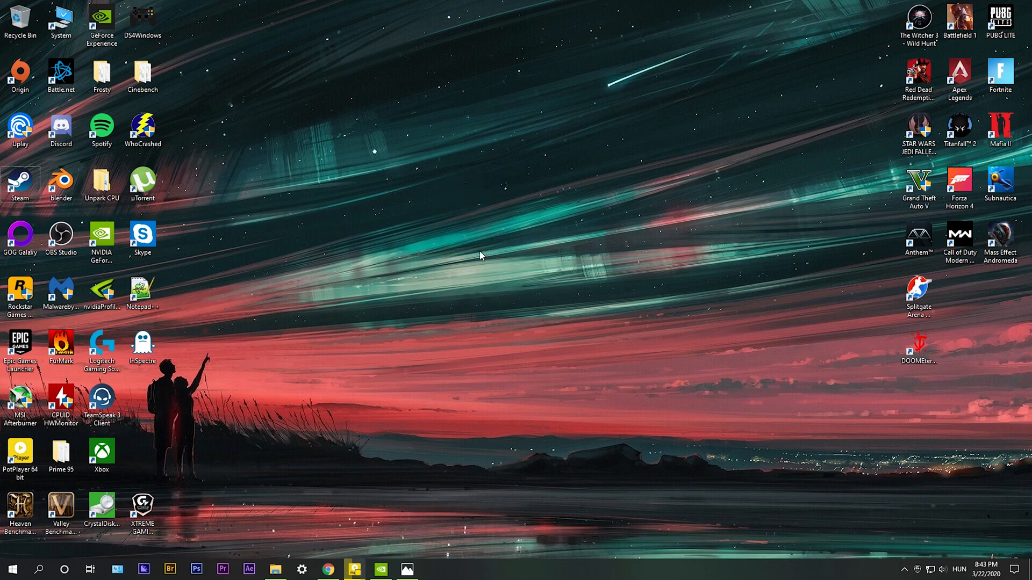
Step: Select 'Use the advanced 3D image settings' and go to Manage 3D settings
{"action": "left_click", "coordinate": [381, 570]}
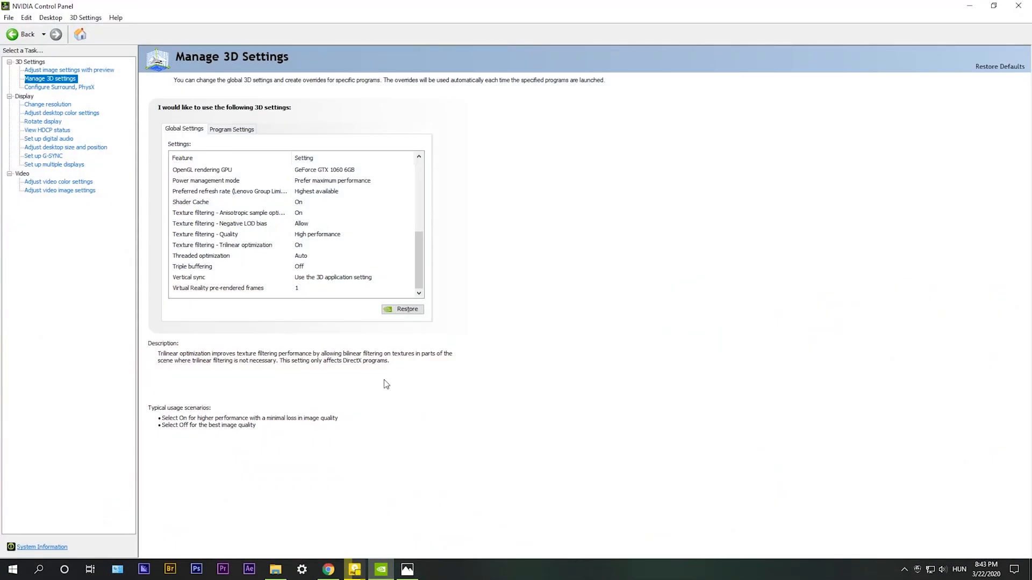
{"action": "left_click", "coordinate": [69, 70]}
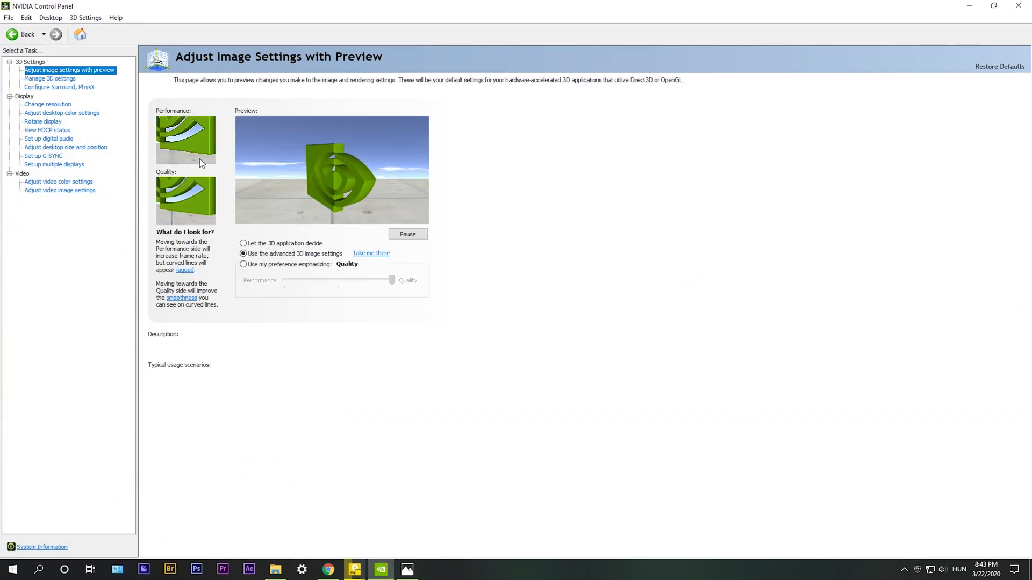
{"action": "left_click", "coordinate": [244, 254]}
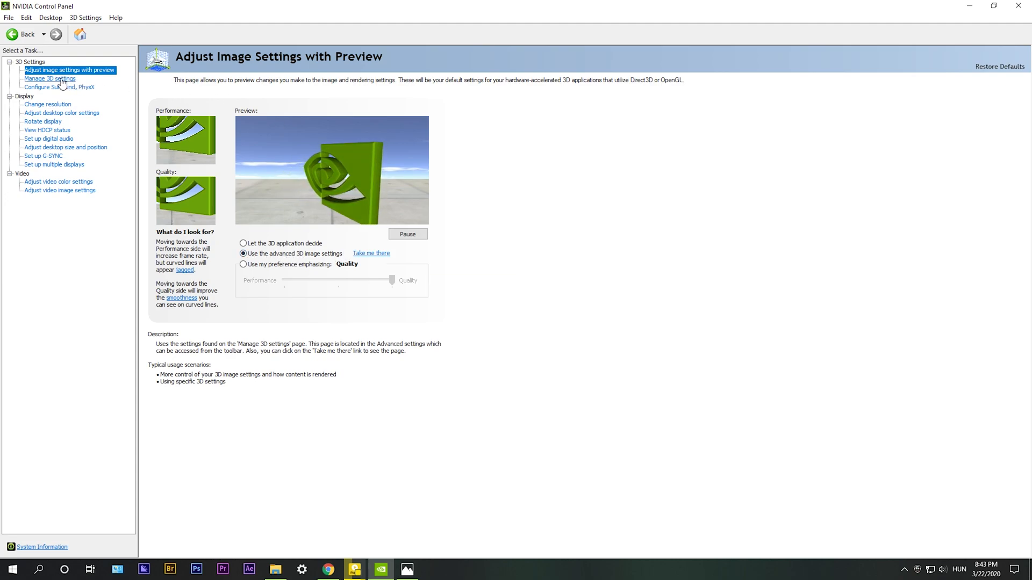
{"action": "left_click", "coordinate": [49, 79]}
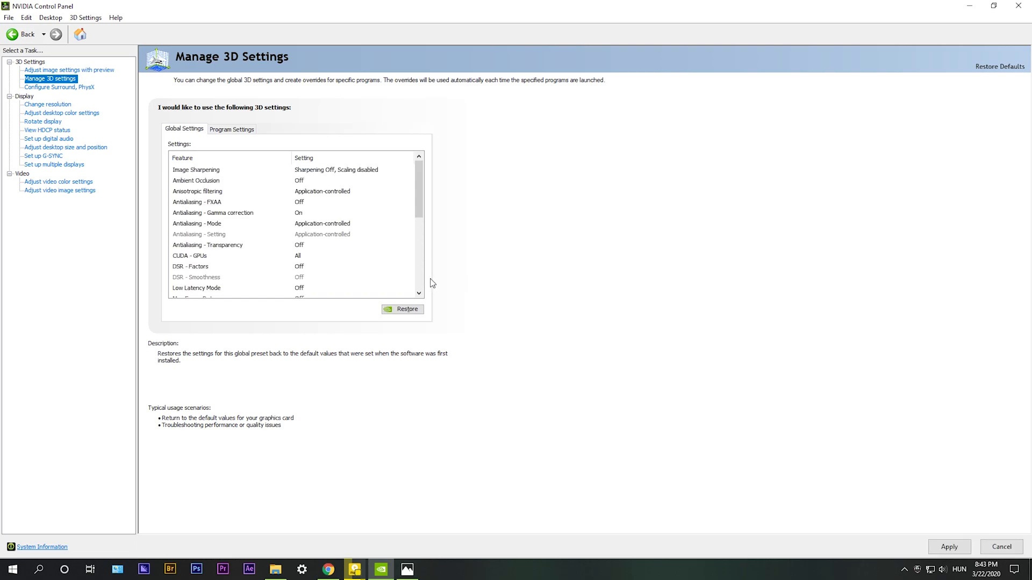
Step: Set OpenGL rendering GPU to GeForce GTX 1060 6GB and power management to Prefer maximum performance
{"action": "scroll", "scroll_direction": "down", "scroll_amount": 3}
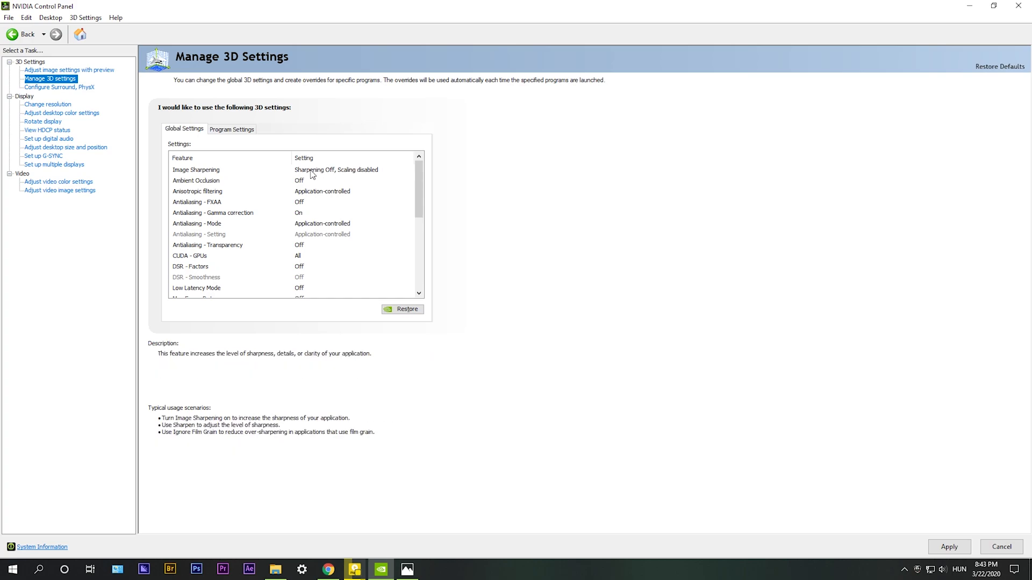
{"action": "scroll", "scroll_direction": "down", "scroll_amount": 3}
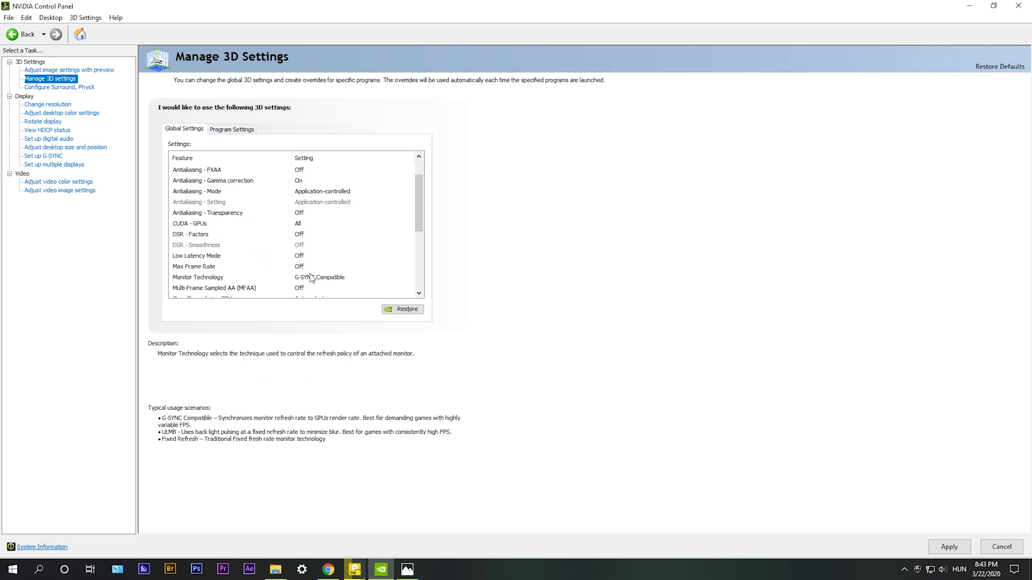
{"action": "scroll", "scroll_direction": "down", "scroll_amount": 3}
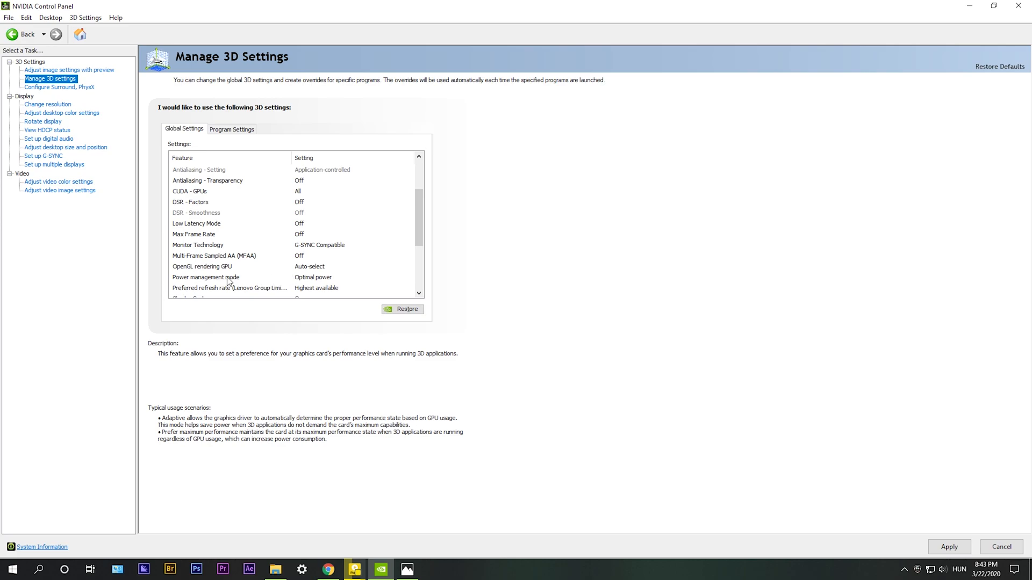
{"action": "left_click", "coordinate": [202, 266]}
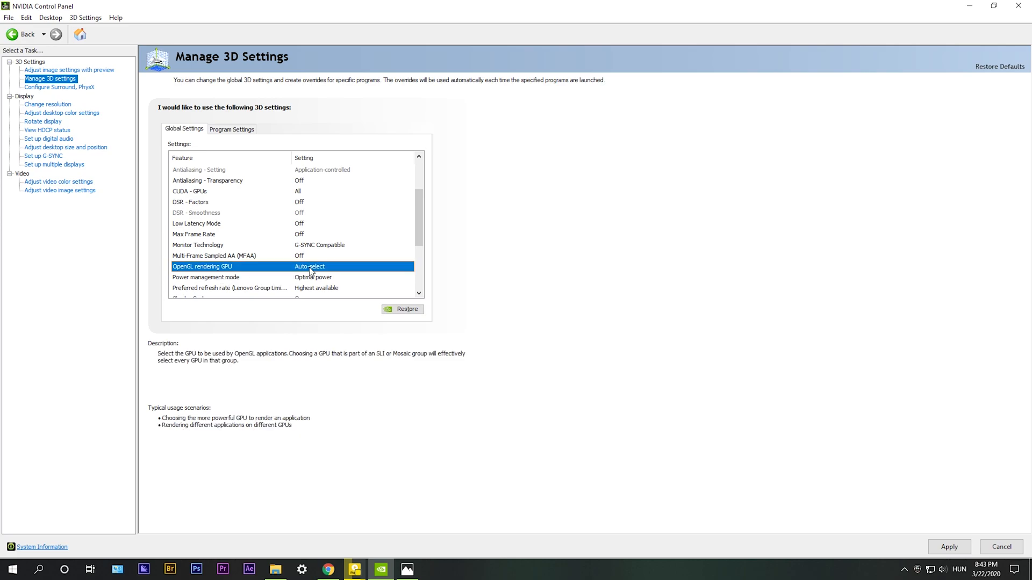
{"action": "left_click", "coordinate": [323, 265]}
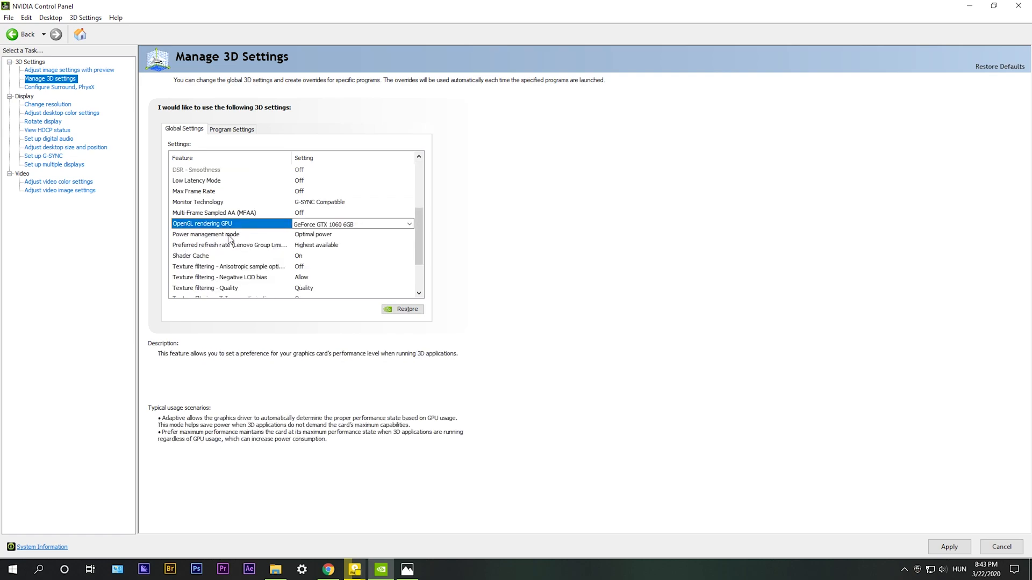
{"action": "left_click", "coordinate": [207, 235]}
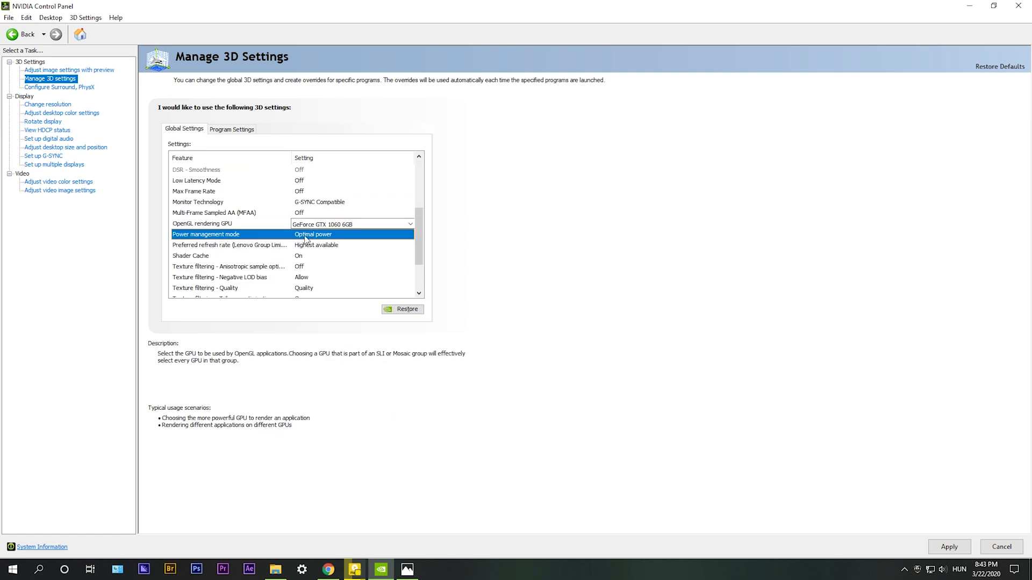
{"action": "left_click", "coordinate": [353, 235]}
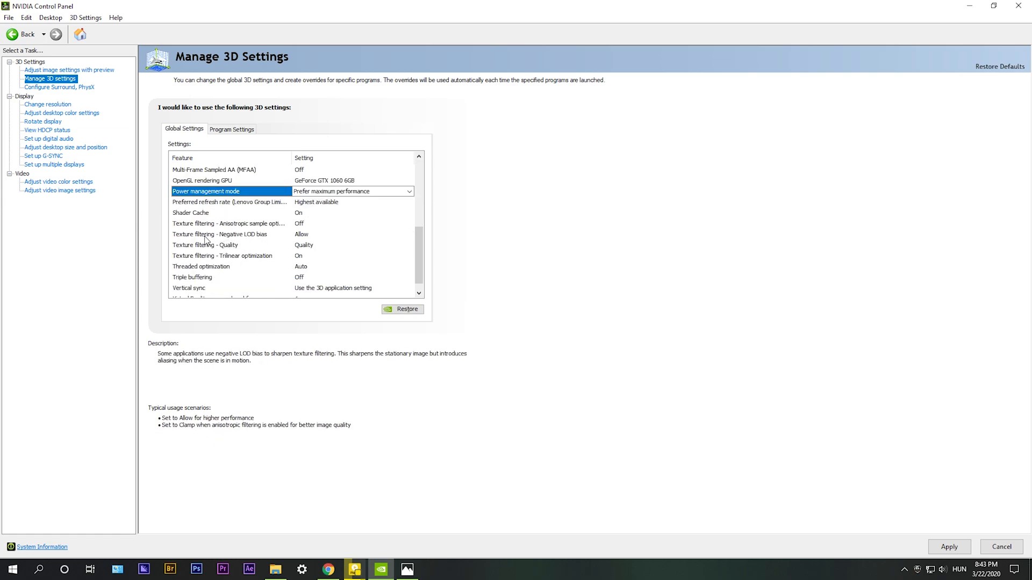
{"action": "mouse_move", "coordinate": [229, 223]}
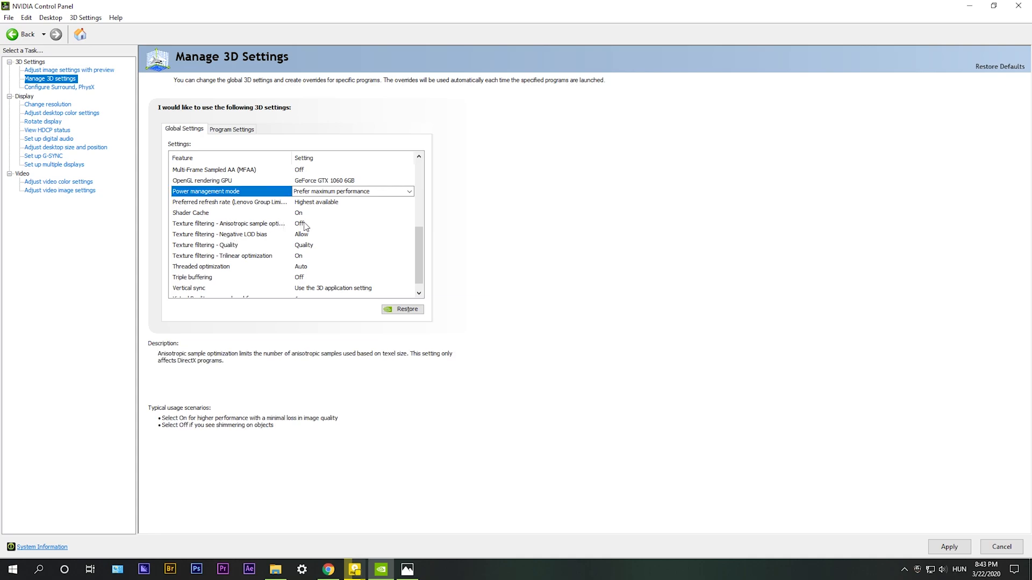
Step: Turn Anisotropic sample optimization On and adjust the texture filtering quality setting
{"action": "left_click", "coordinate": [229, 223]}
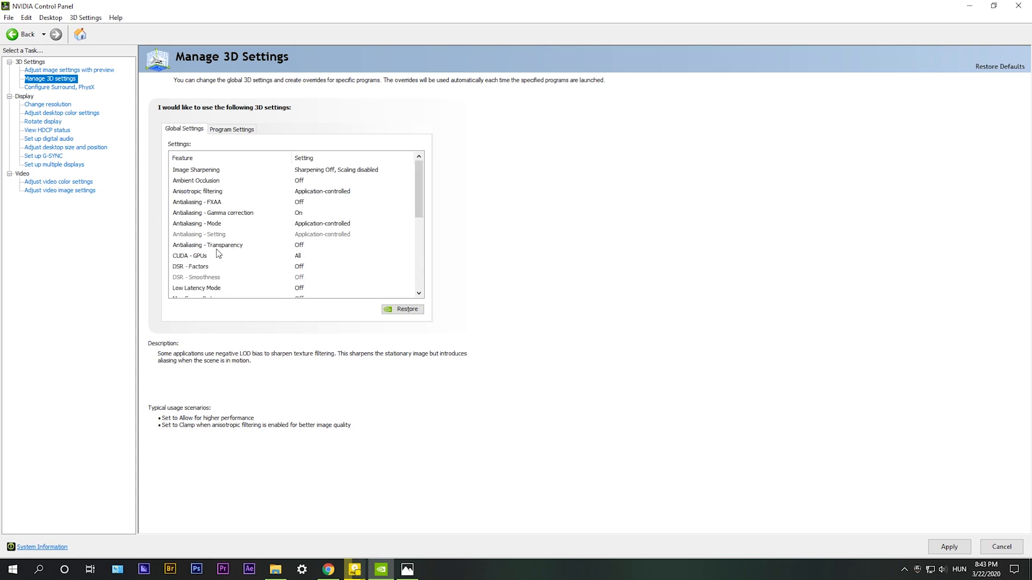
{"action": "scroll", "scroll_direction": "down", "scroll_amount": 3}
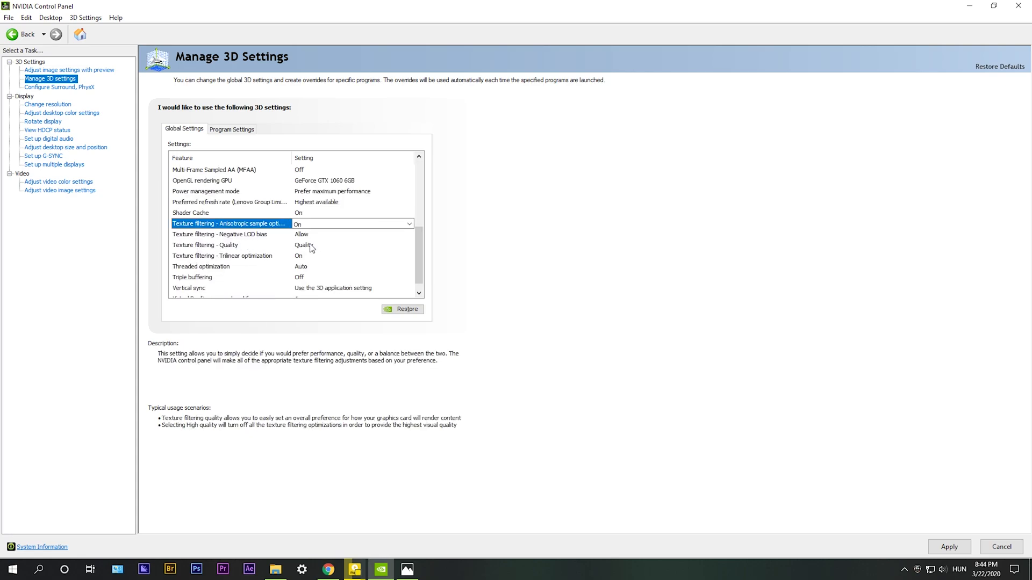
{"action": "left_click", "coordinate": [410, 245]}
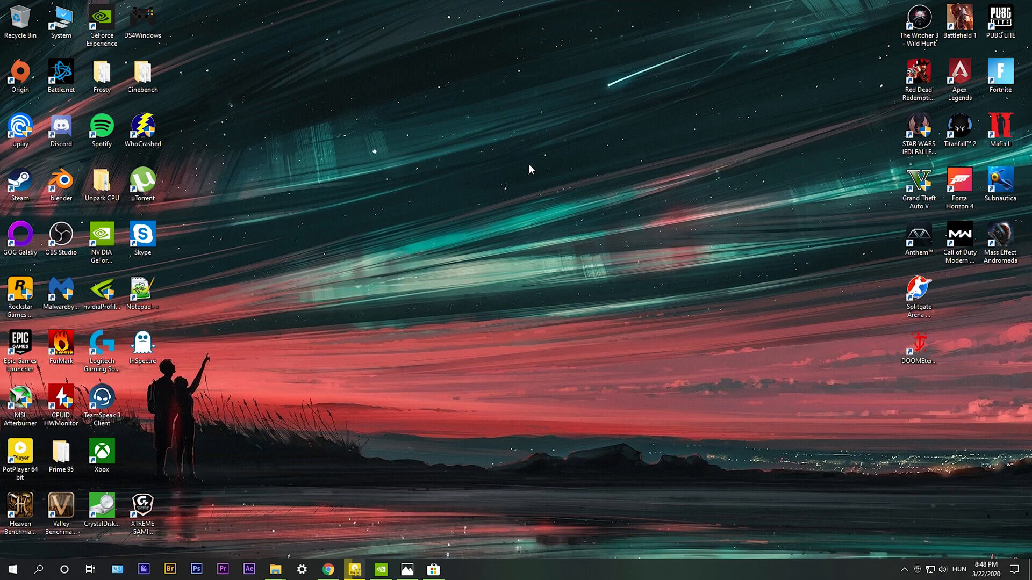
{"action": "mouse_move", "coordinate": [456, 354]}
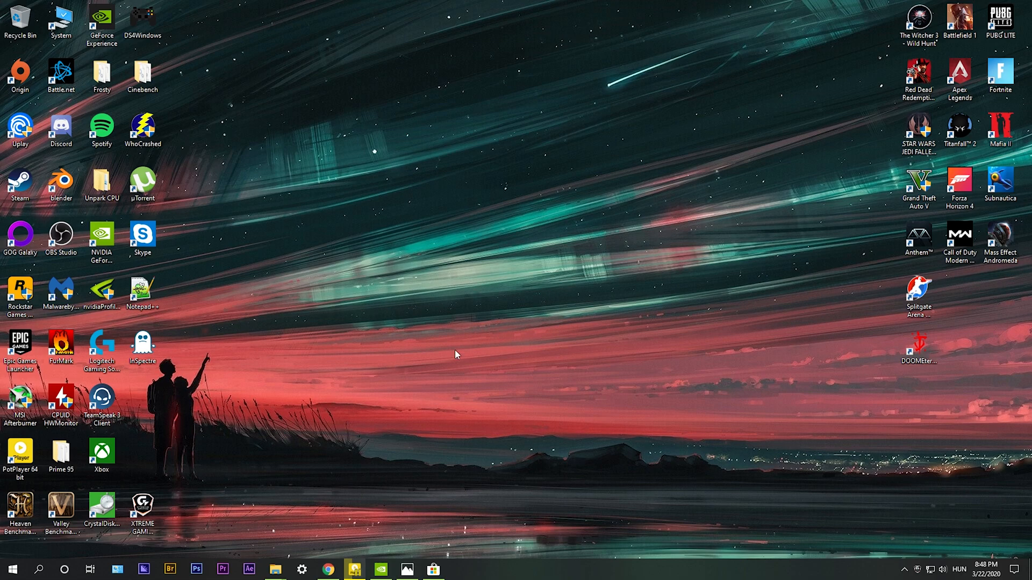
Step: Search the Microsoft Store for 'nvidia'
{"action": "left_click", "coordinate": [432, 570]}
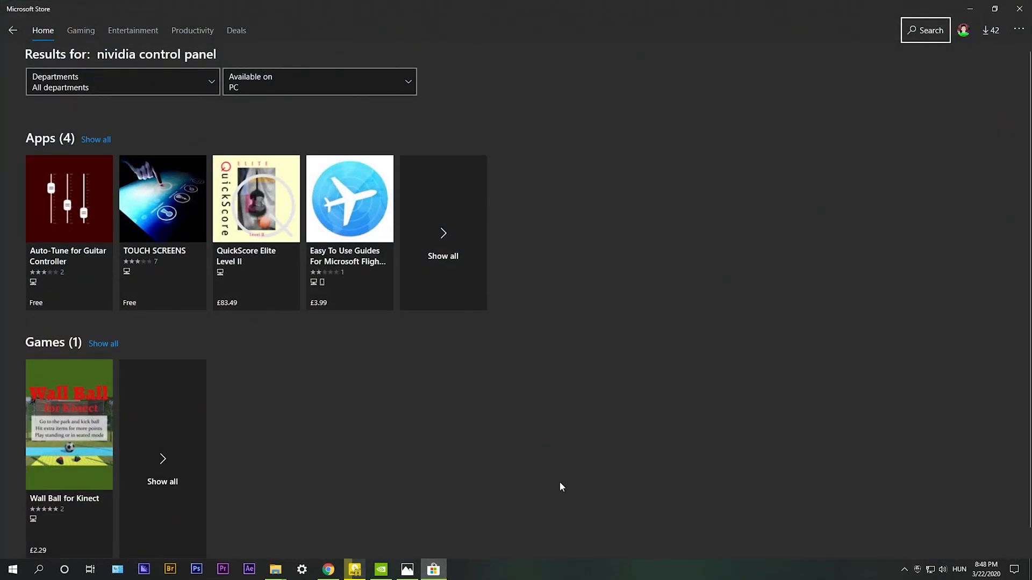
{"action": "type", "text": "nvidia"}
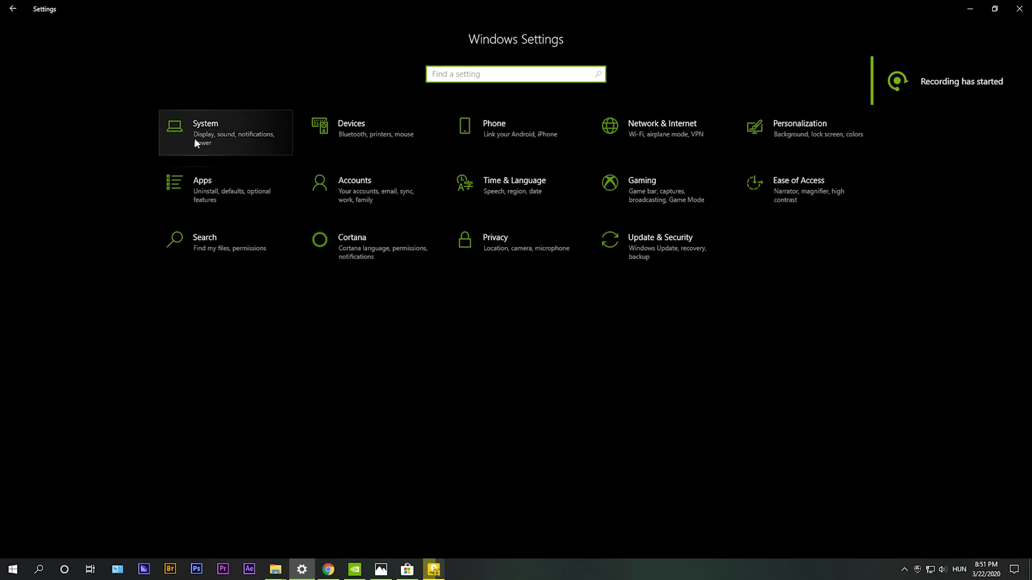
Step: Under System > Storage, set 'New apps will save to' to Local Disk (C:)
{"action": "left_click", "coordinate": [206, 131]}
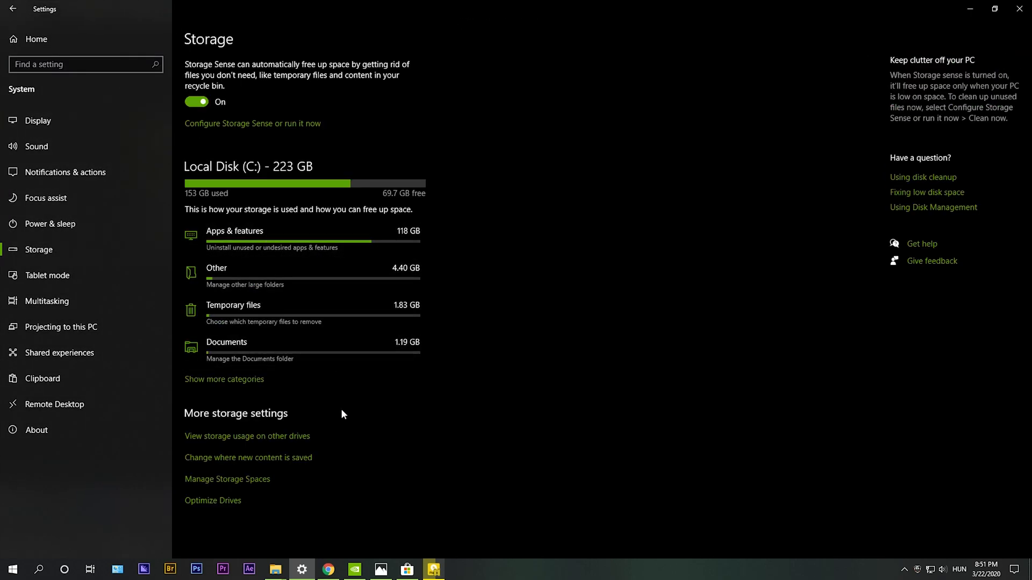
{"action": "left_click", "coordinate": [249, 458]}
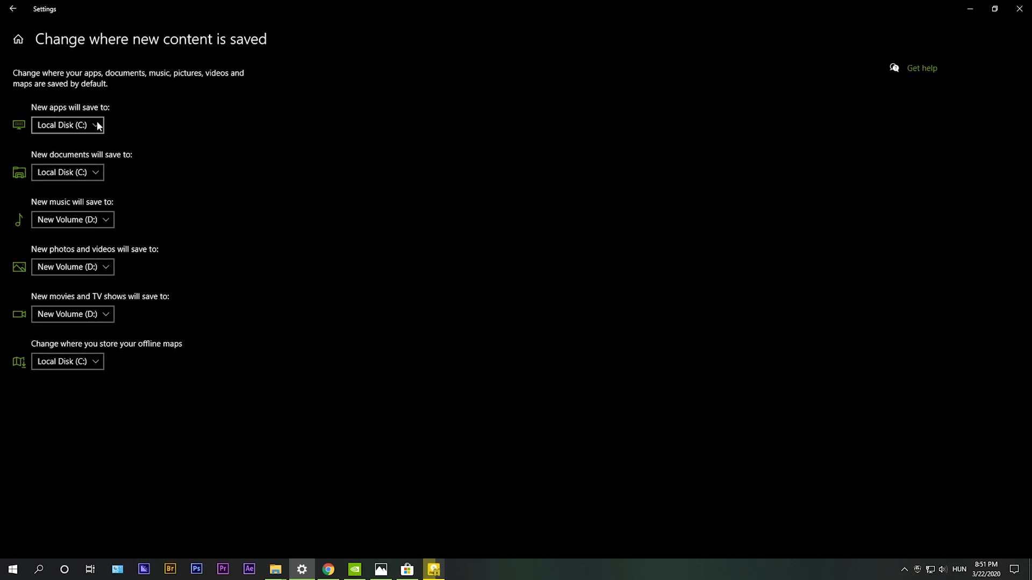
{"action": "left_click", "coordinate": [67, 125]}
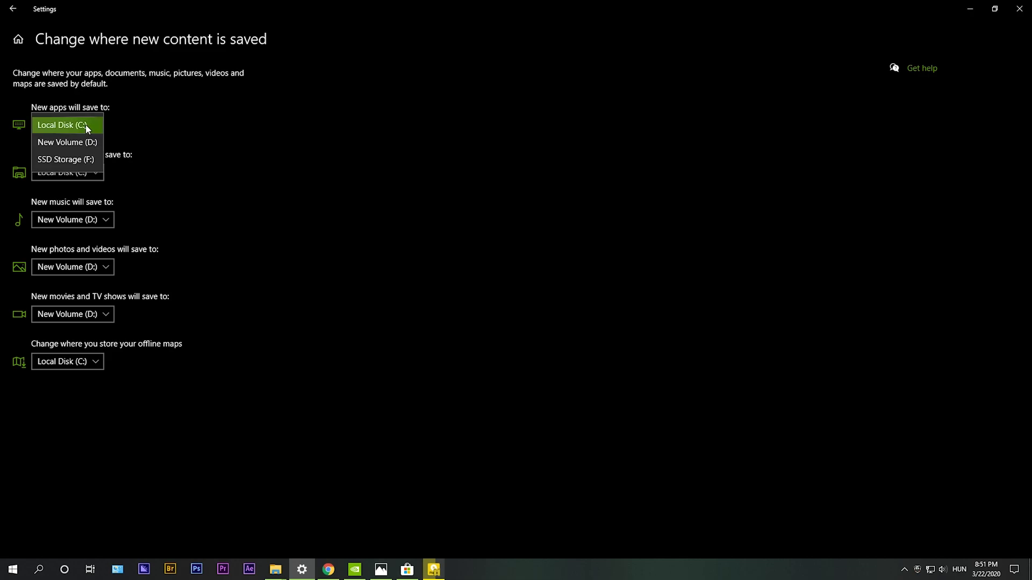
{"action": "mouse_move", "coordinate": [67, 142]}
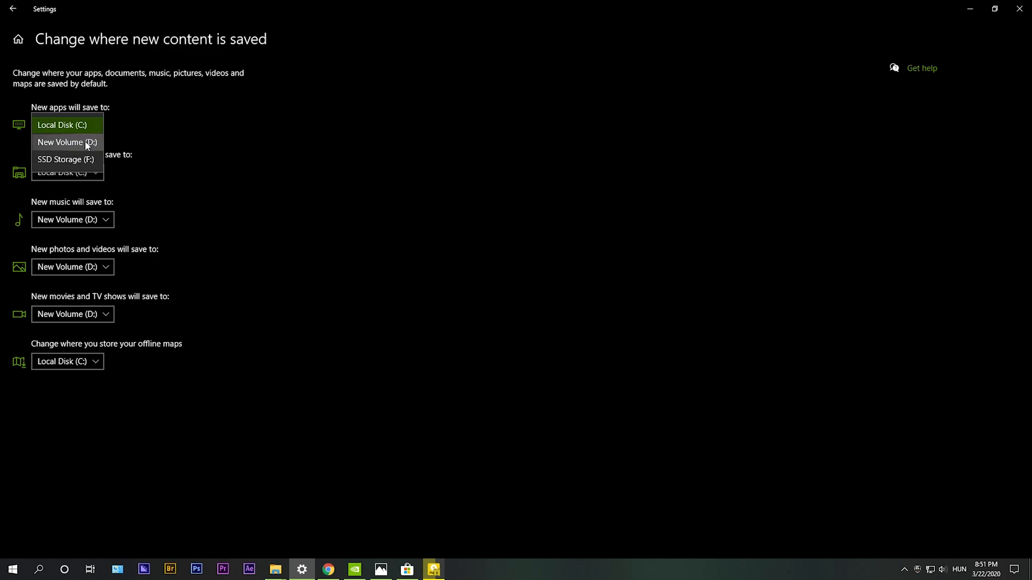
{"action": "mouse_move", "coordinate": [66, 125]}
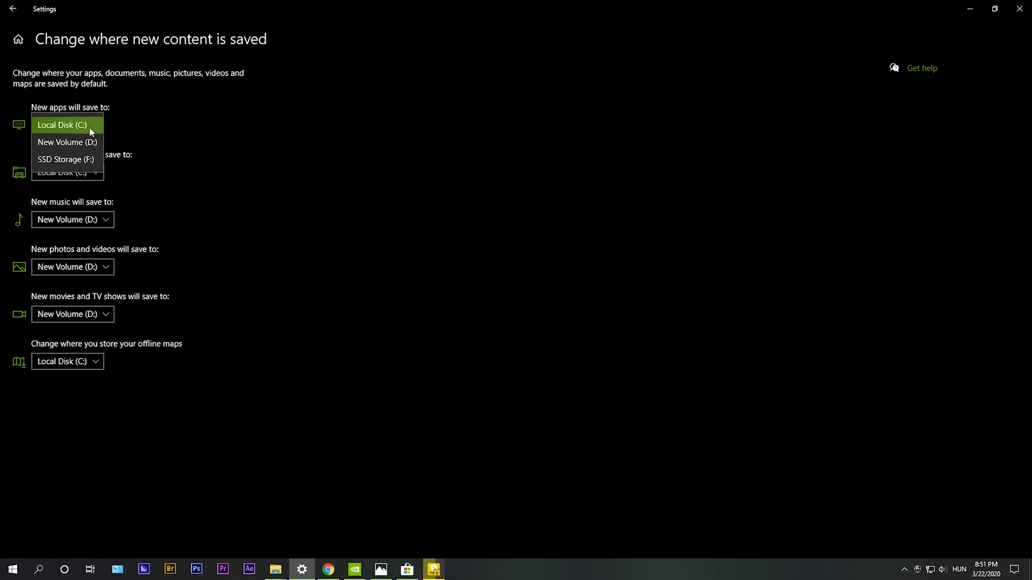
{"action": "mouse_move", "coordinate": [82, 125]}
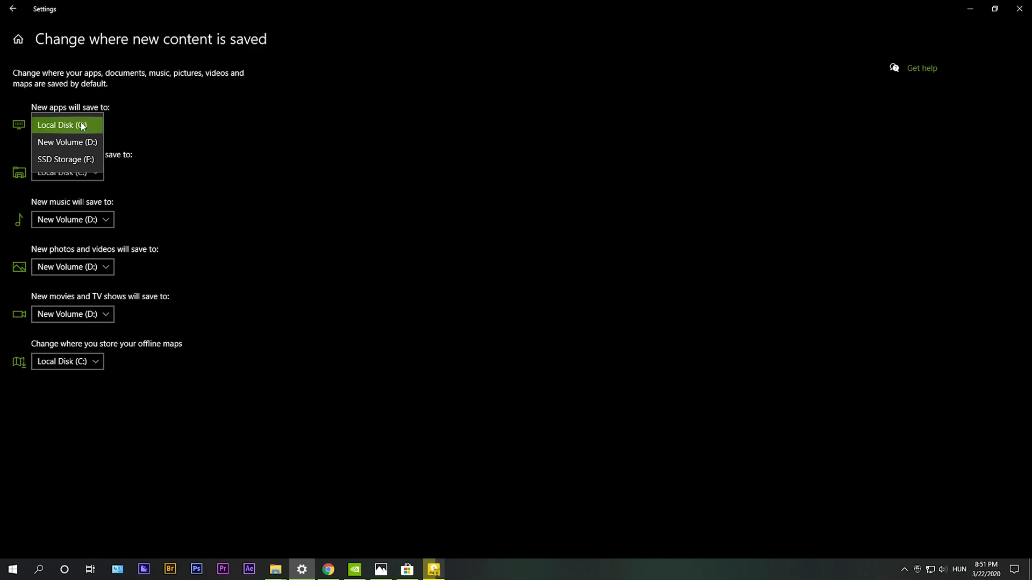
{"action": "mouse_move", "coordinate": [71, 125]}
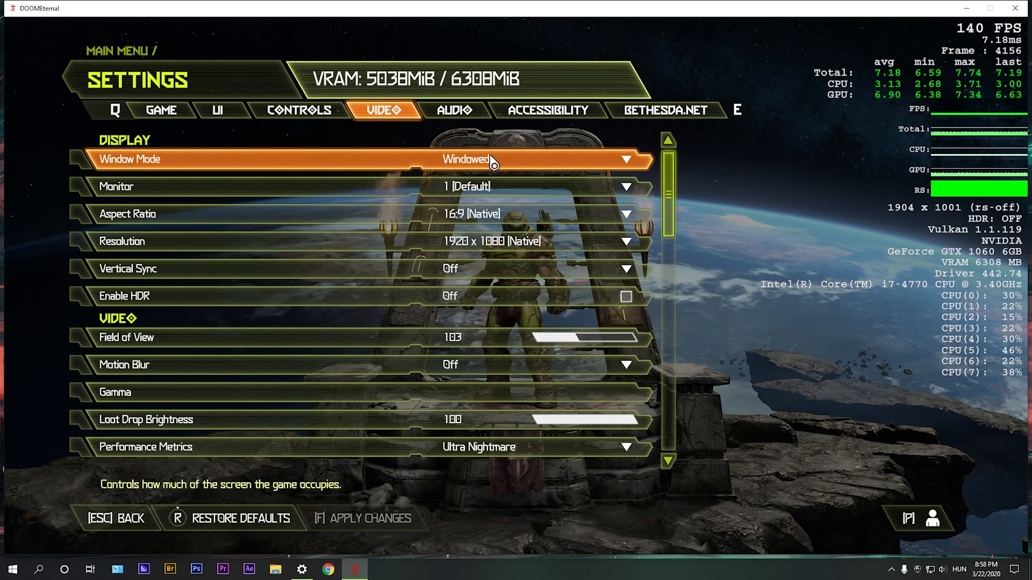
{"action": "mouse_move", "coordinate": [283, 157]}
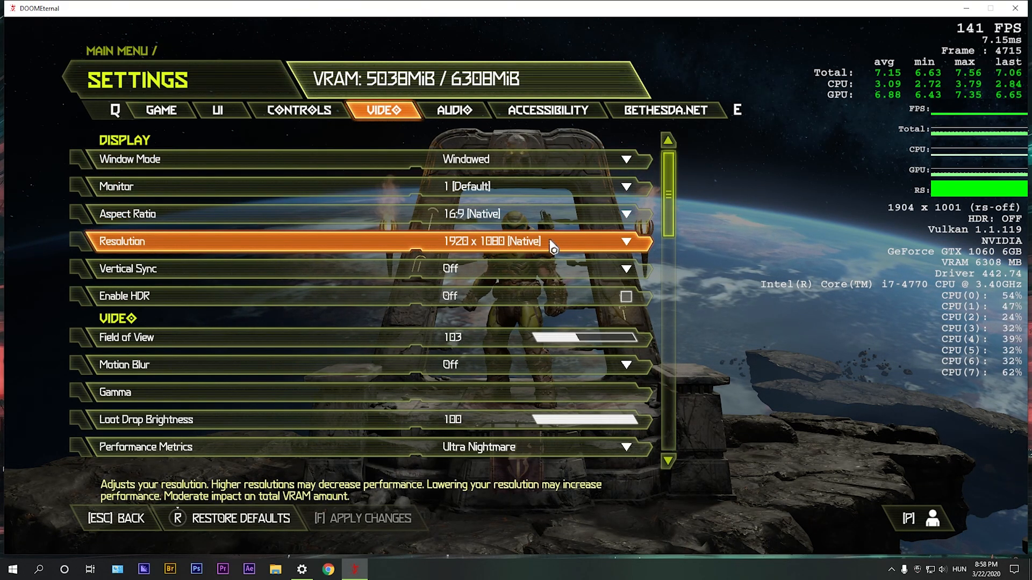
{"action": "mouse_move", "coordinate": [584, 275]}
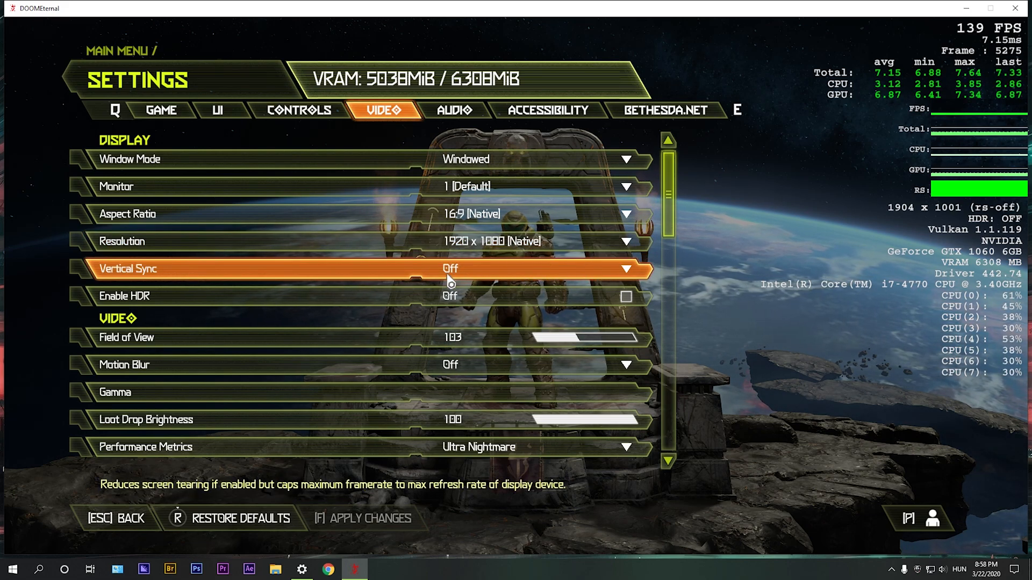
{"action": "mouse_move", "coordinate": [522, 298]}
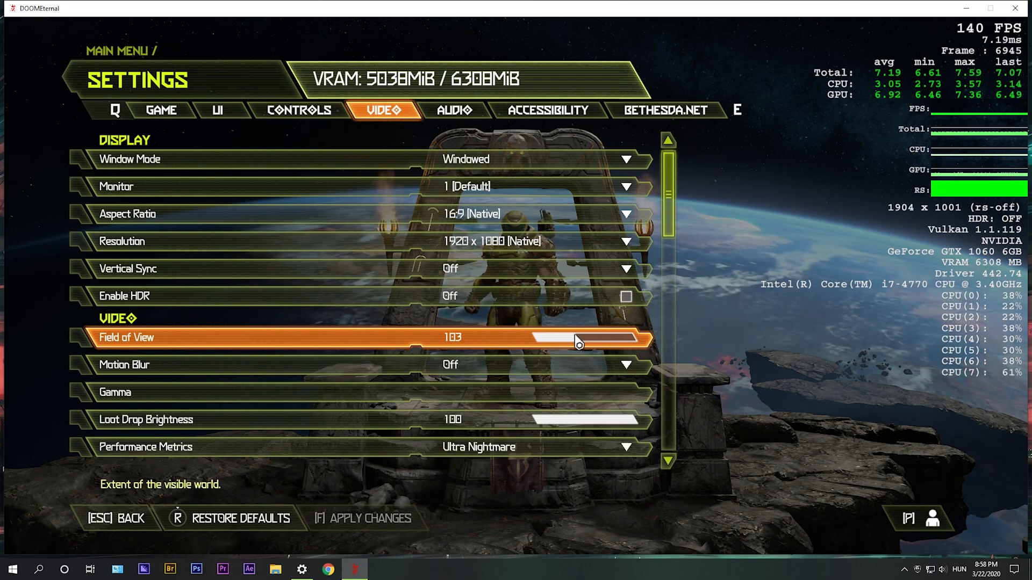
{"action": "mouse_move", "coordinate": [580, 365]}
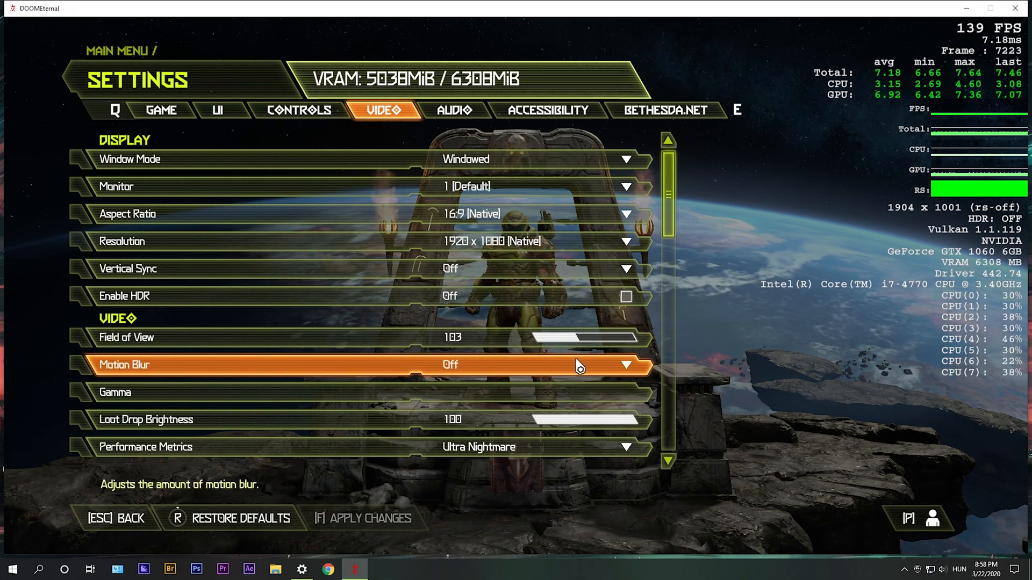
{"action": "mouse_move", "coordinate": [474, 391]}
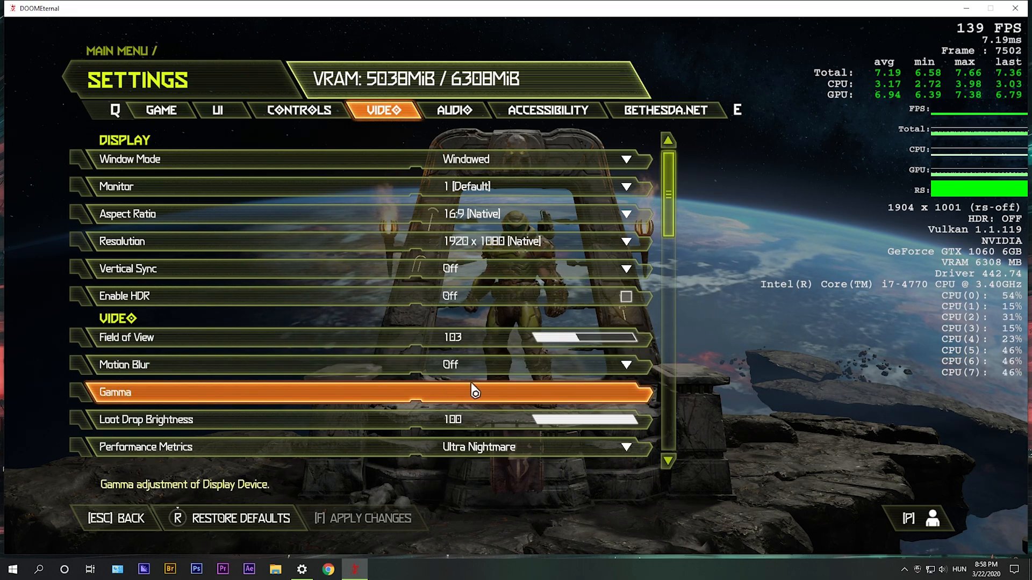
{"action": "scroll", "scroll_direction": "down", "scroll_amount": 3}
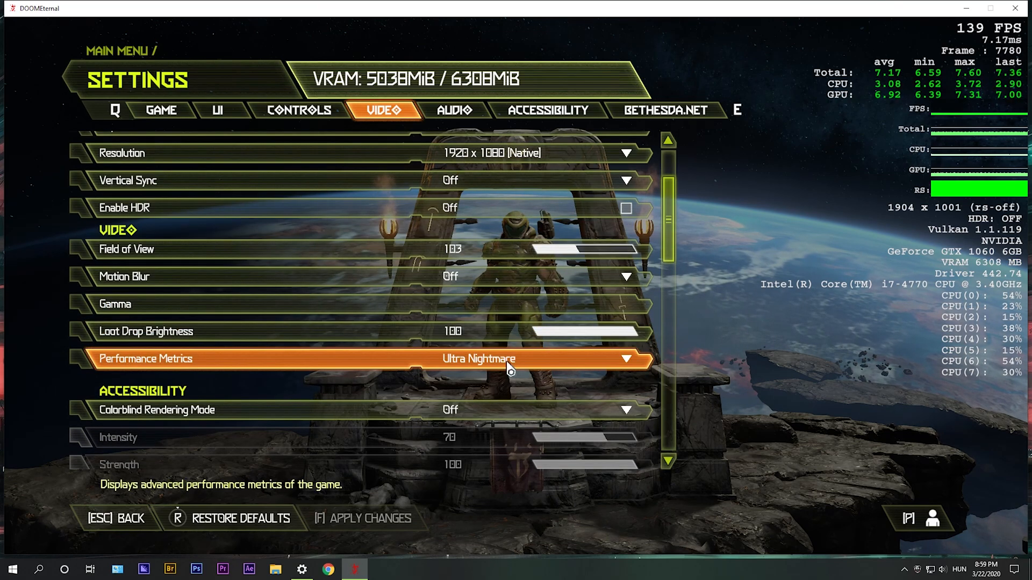
{"action": "mouse_move", "coordinate": [846, 369]}
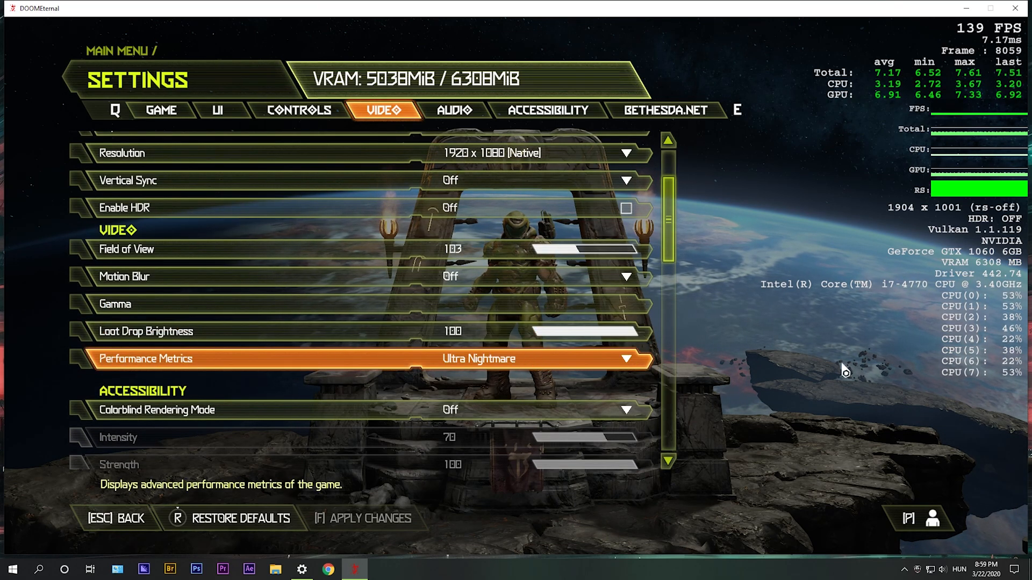
{"action": "scroll", "scroll_direction": "down", "scroll_amount": 3}
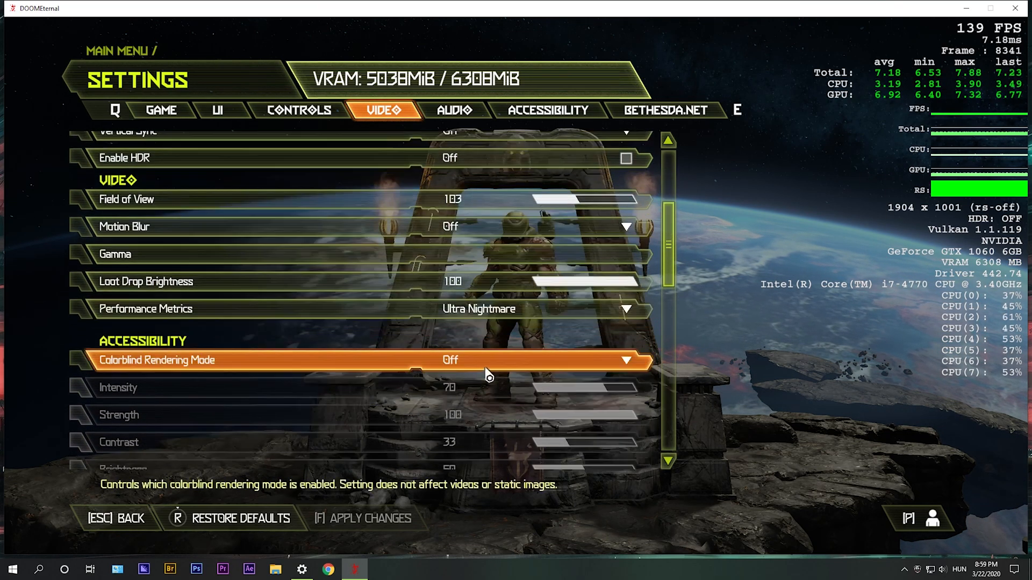
{"action": "scroll", "scroll_direction": "down", "scroll_amount": 3}
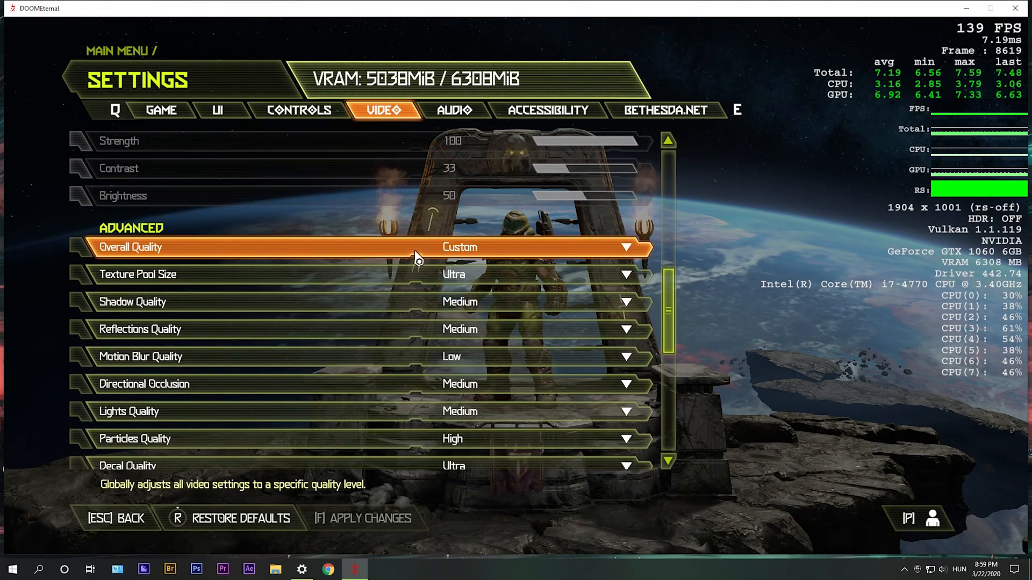
{"action": "mouse_move", "coordinate": [470, 274]}
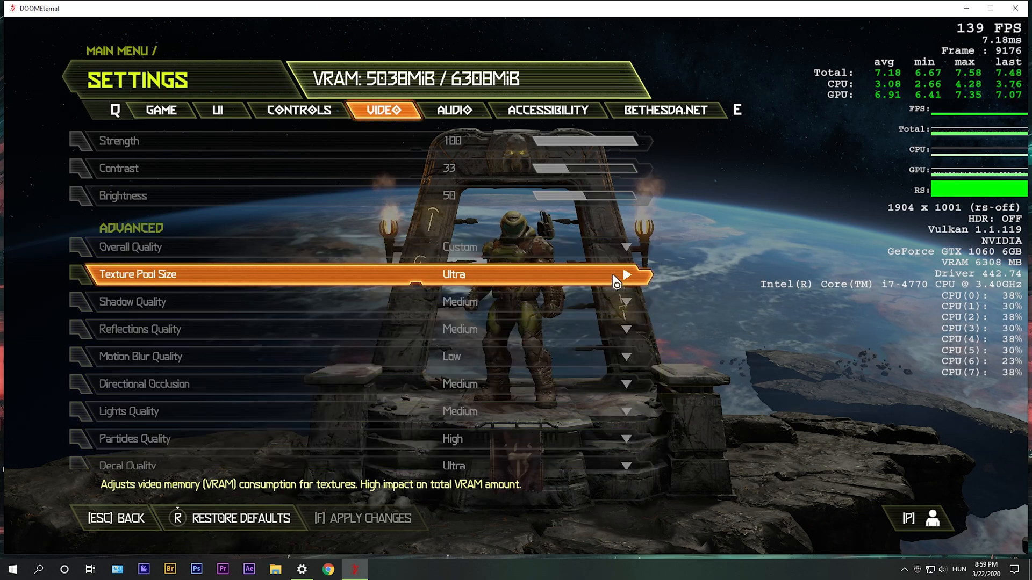
{"action": "left_click", "coordinate": [625, 274]}
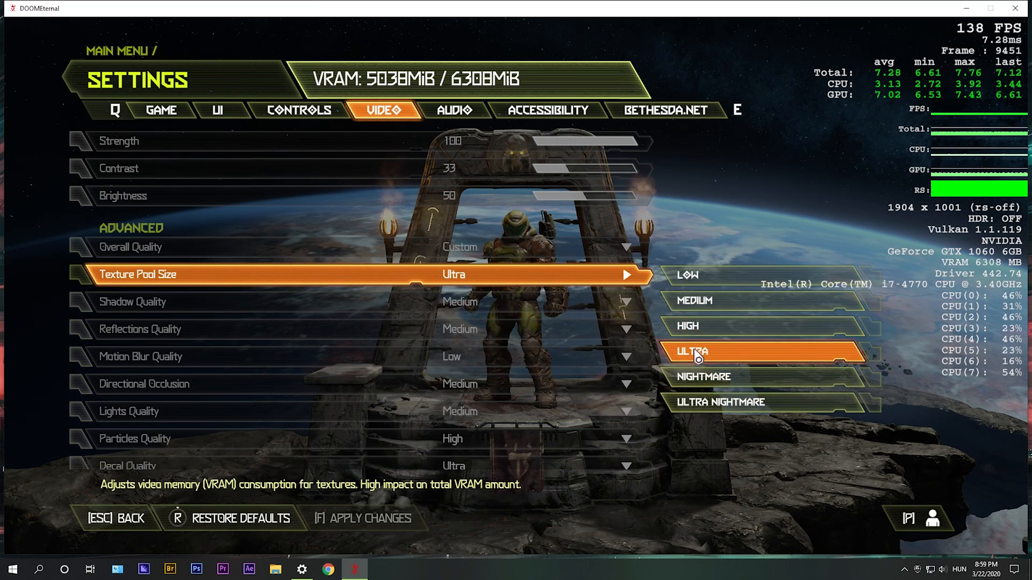
{"action": "mouse_move", "coordinate": [704, 307]}
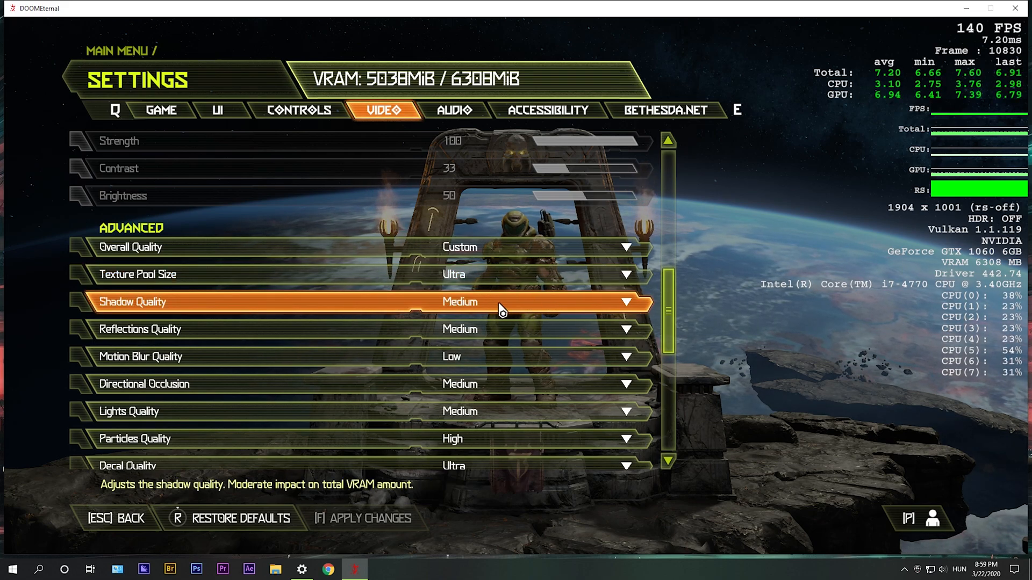
{"action": "mouse_move", "coordinate": [513, 304]}
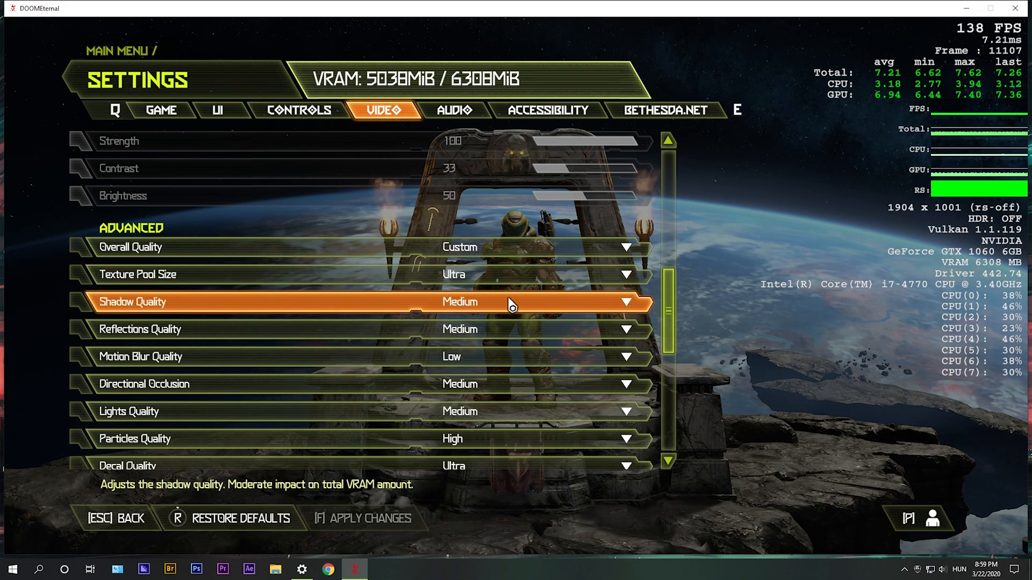
{"action": "mouse_move", "coordinate": [626, 301]}
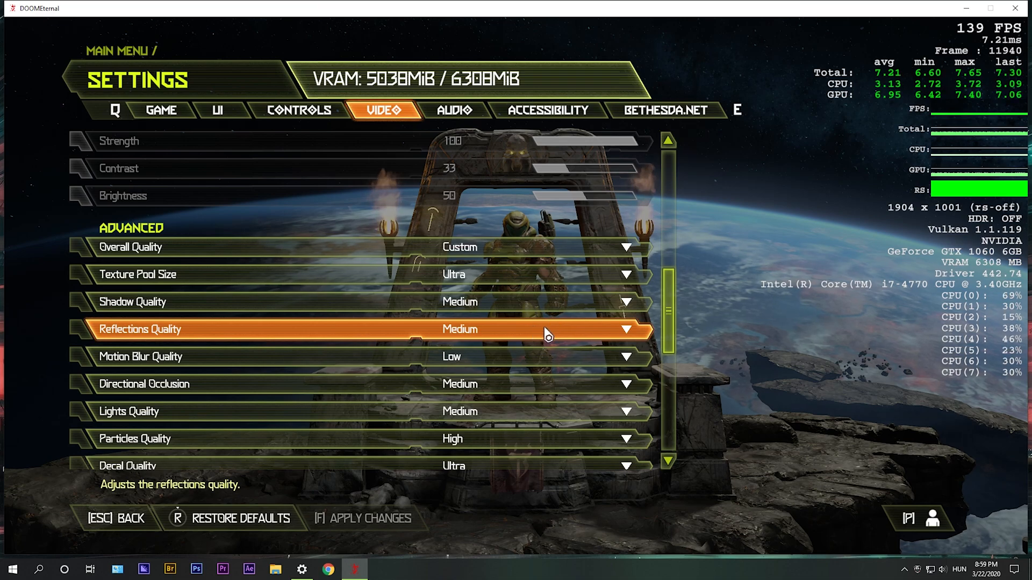
{"action": "mouse_move", "coordinate": [470, 168]}
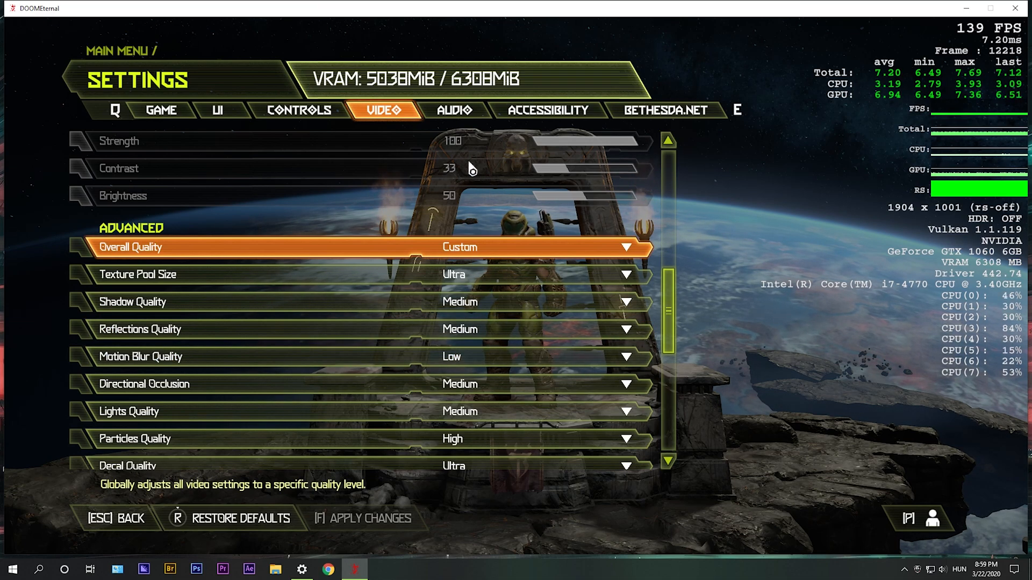
{"action": "mouse_move", "coordinate": [520, 365]}
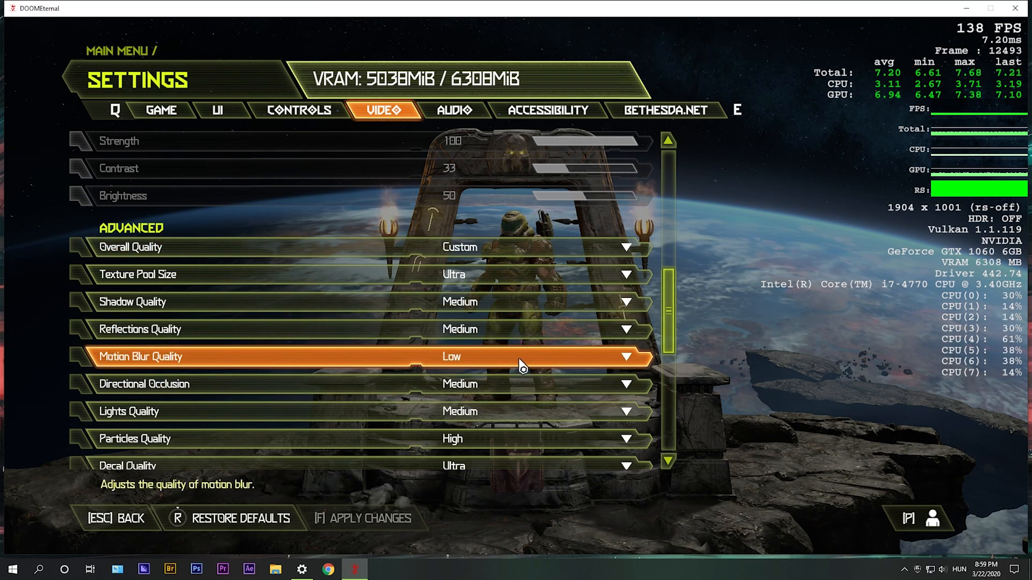
{"action": "mouse_move", "coordinate": [545, 383]}
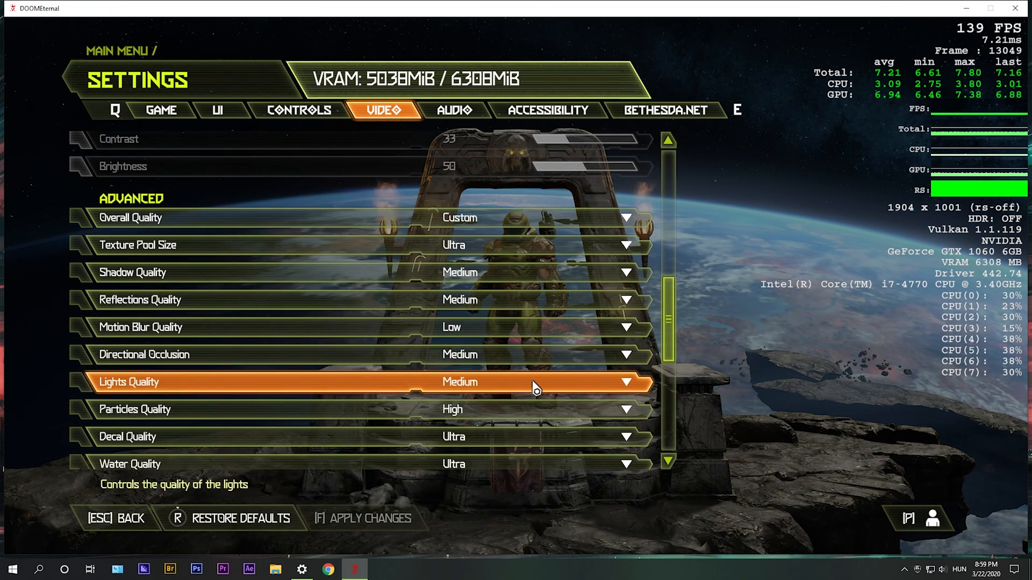
{"action": "mouse_move", "coordinate": [527, 408]}
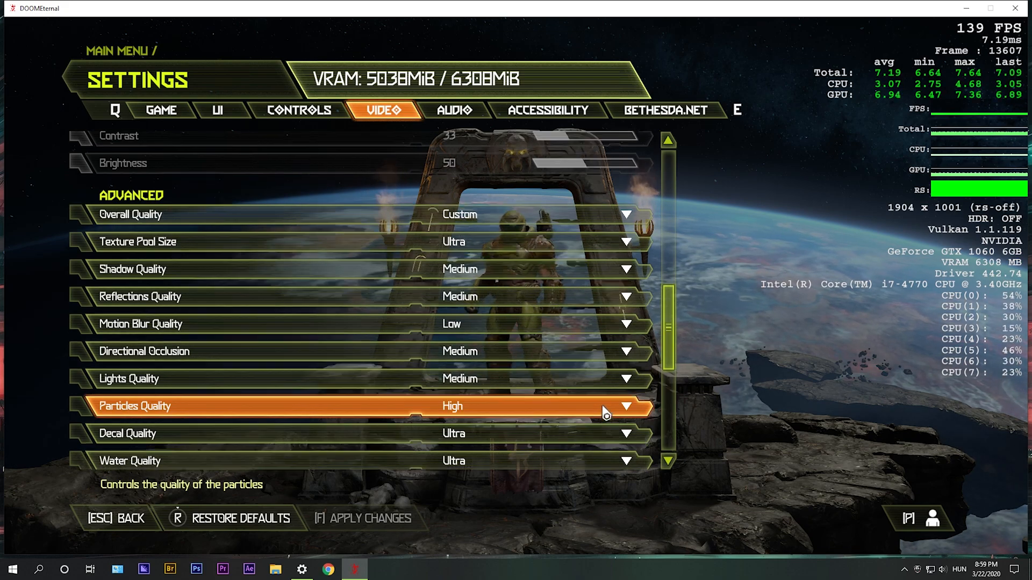
{"action": "scroll", "scroll_direction": "down", "scroll_amount": 3}
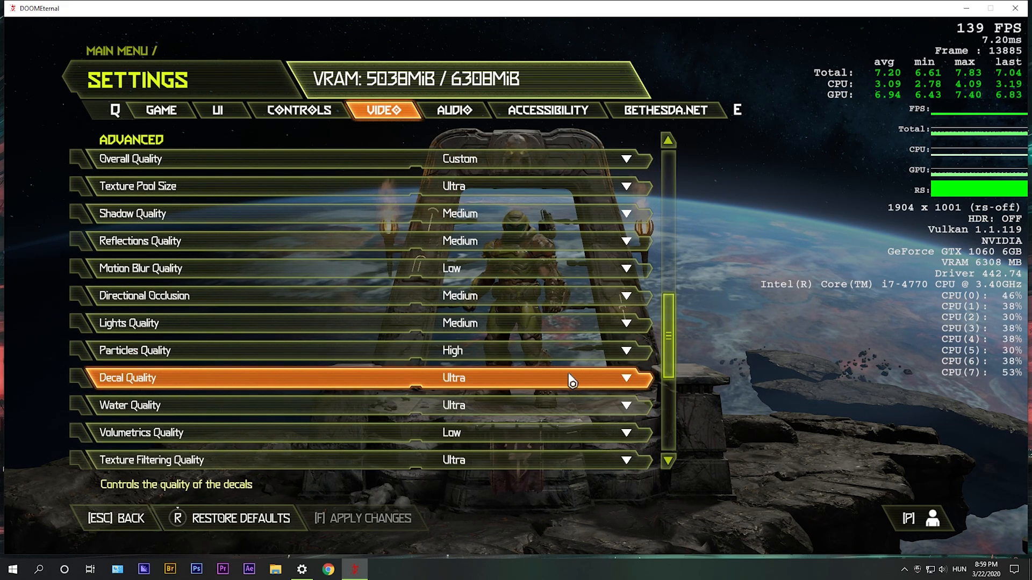
{"action": "scroll", "scroll_direction": "down", "scroll_amount": 3}
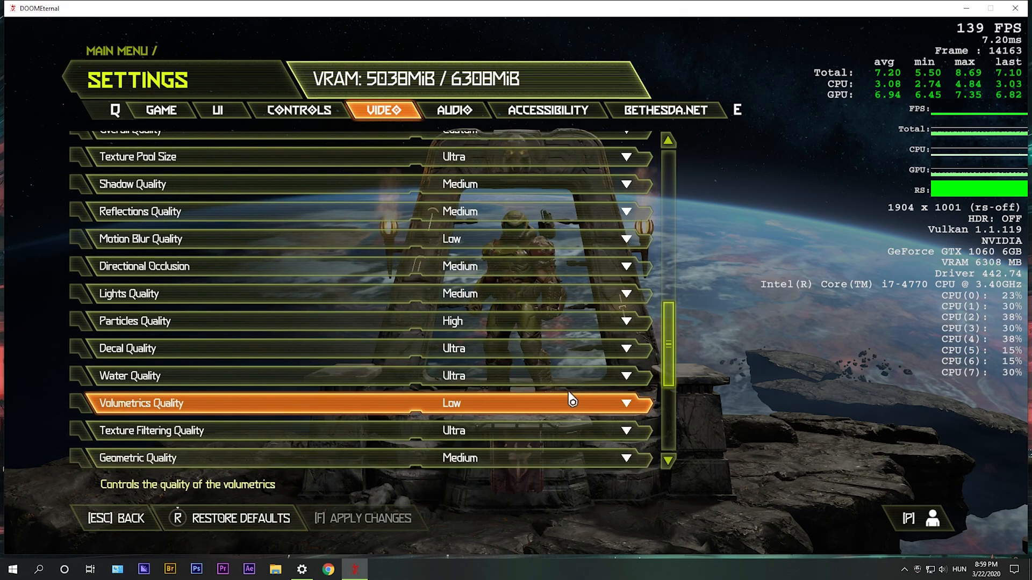
{"action": "scroll", "scroll_direction": "down", "scroll_amount": 3}
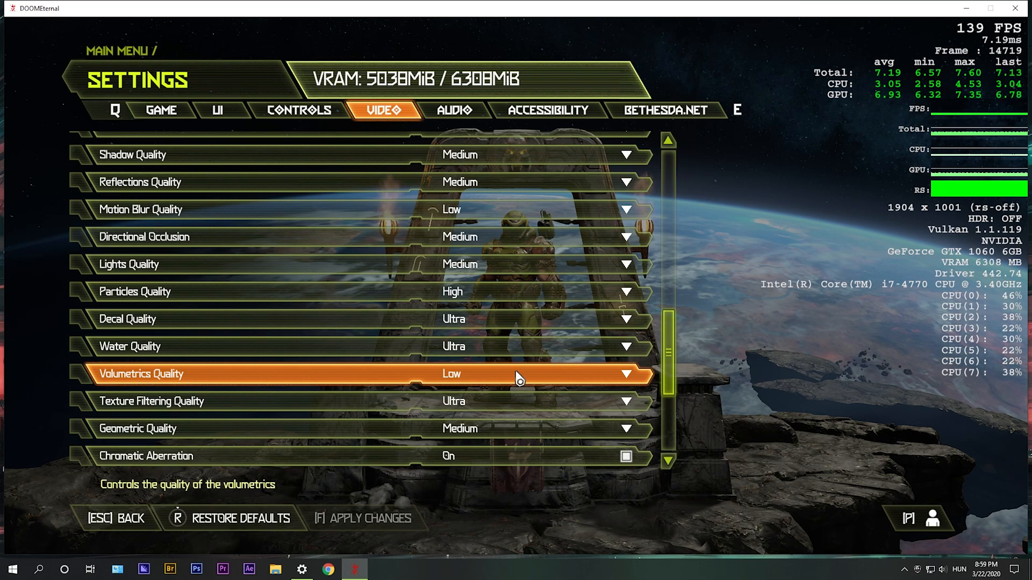
{"action": "mouse_move", "coordinate": [499, 401]}
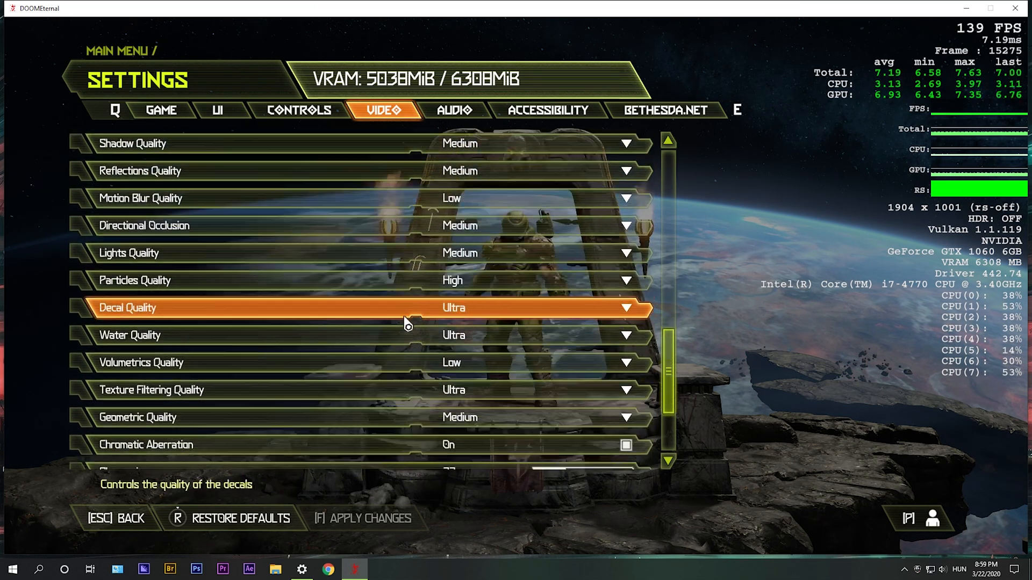
{"action": "scroll", "scroll_direction": "down", "scroll_amount": 3}
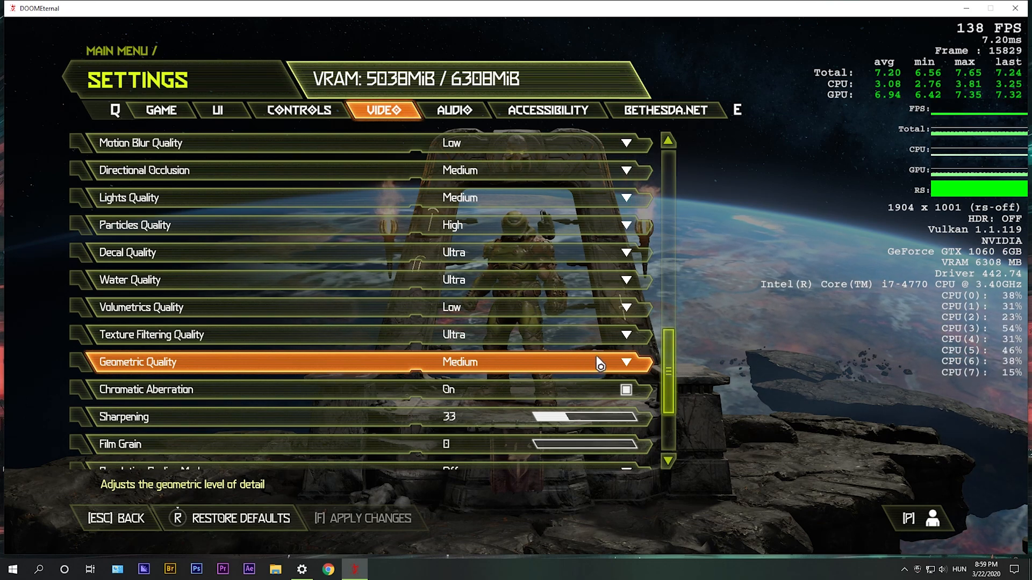
{"action": "mouse_move", "coordinate": [585, 386]}
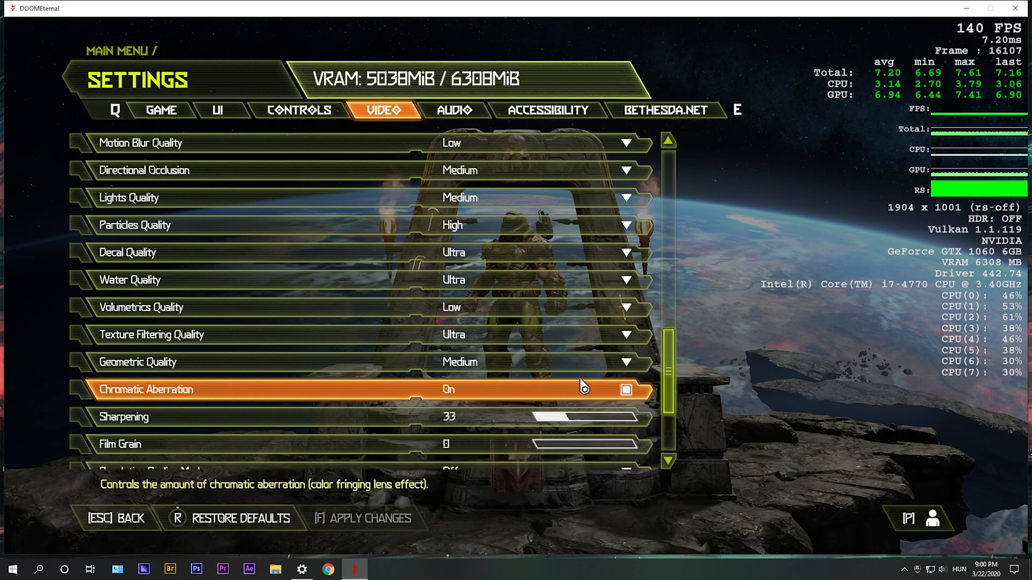
{"action": "scroll", "scroll_direction": "down", "scroll_amount": 3}
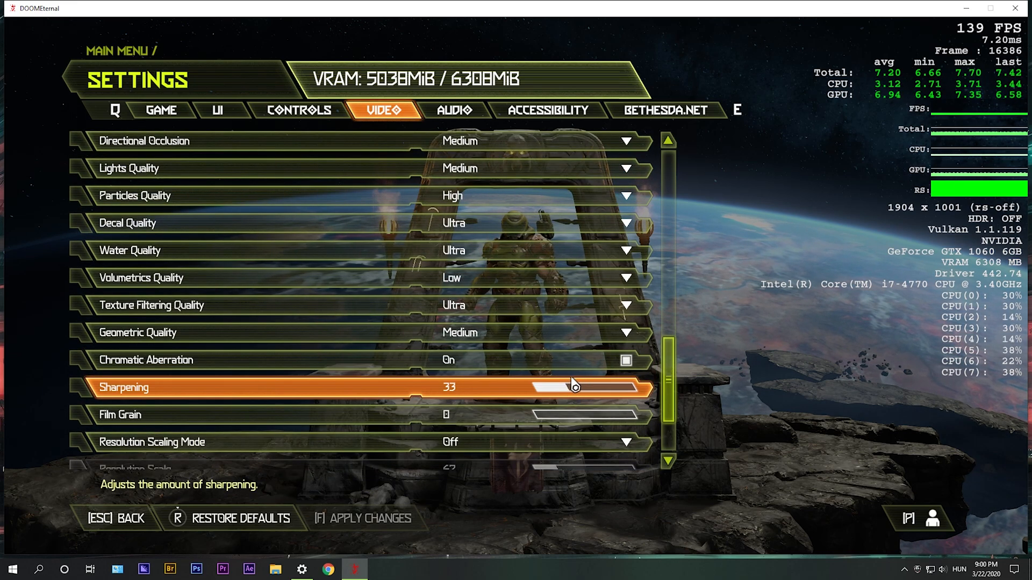
{"action": "scroll", "scroll_direction": "down", "scroll_amount": 3}
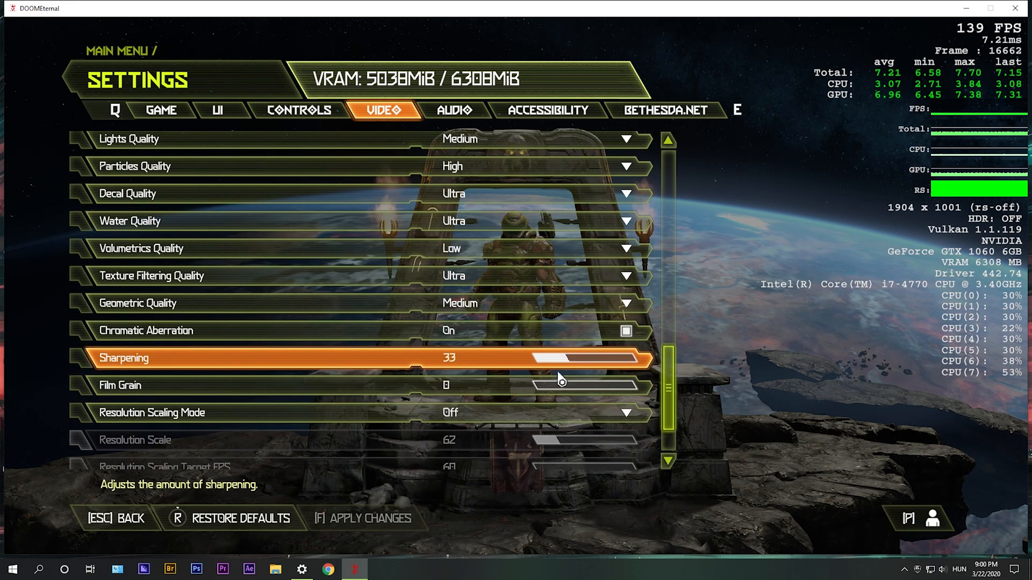
{"action": "mouse_move", "coordinate": [625, 413]}
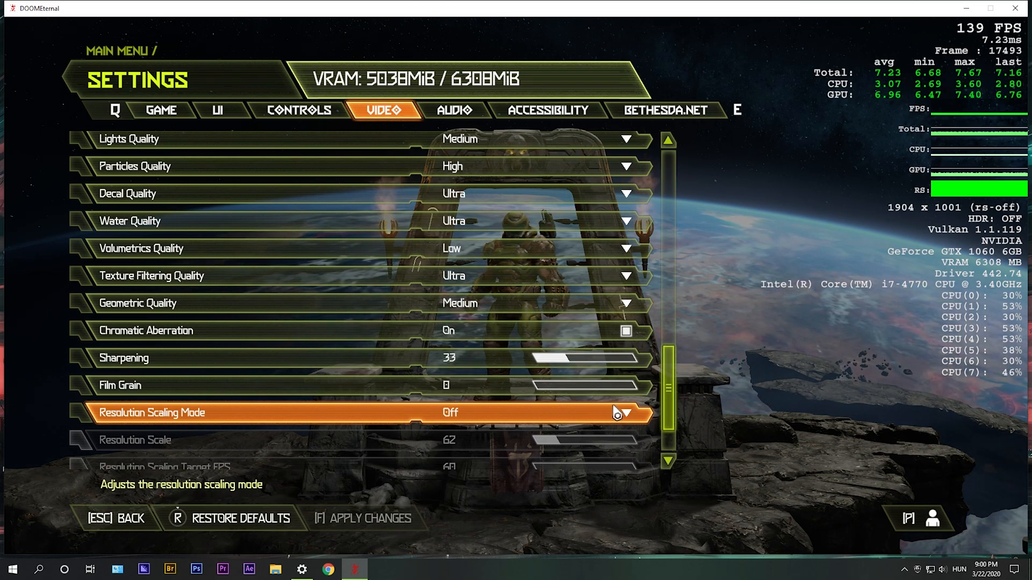
{"action": "scroll", "scroll_direction": "down", "scroll_amount": 3}
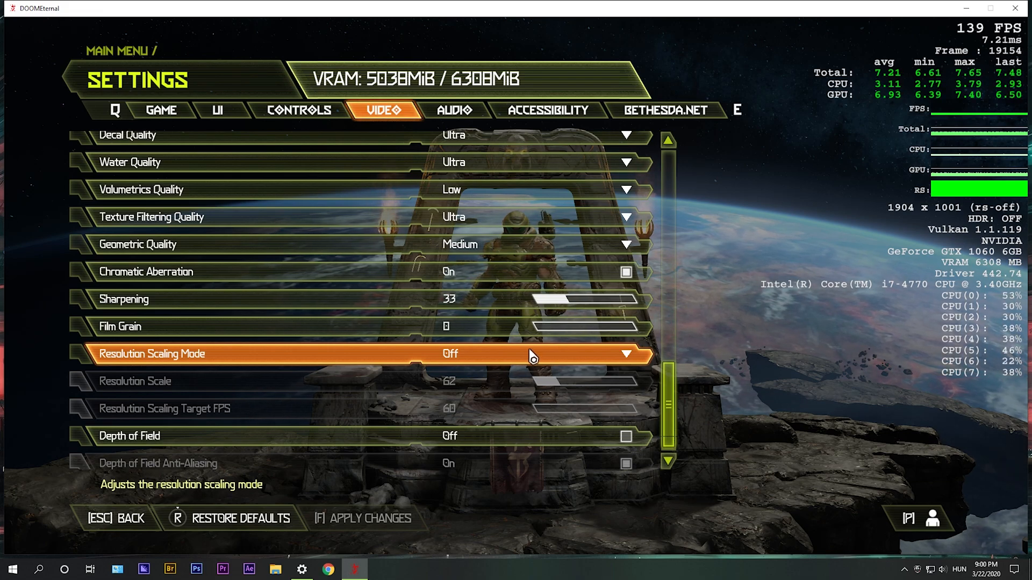
{"action": "scroll", "scroll_direction": "down", "scroll_amount": 3}
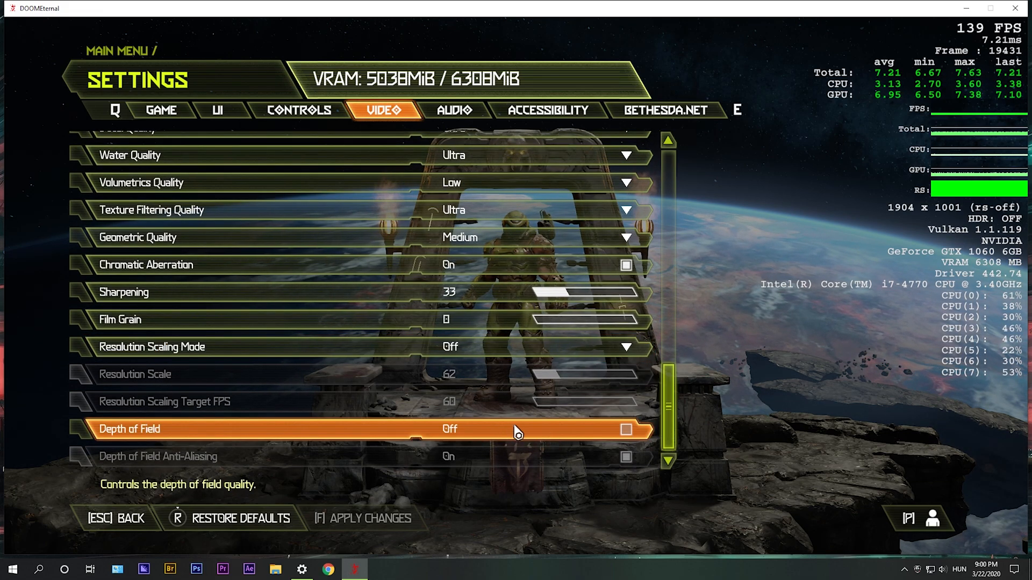
{"action": "mouse_move", "coordinate": [645, 359]}
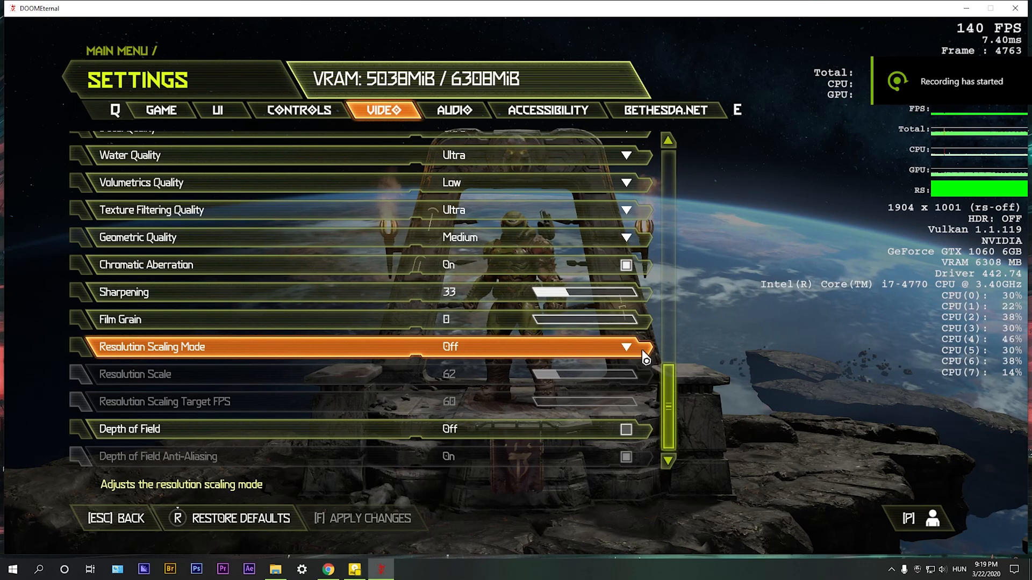